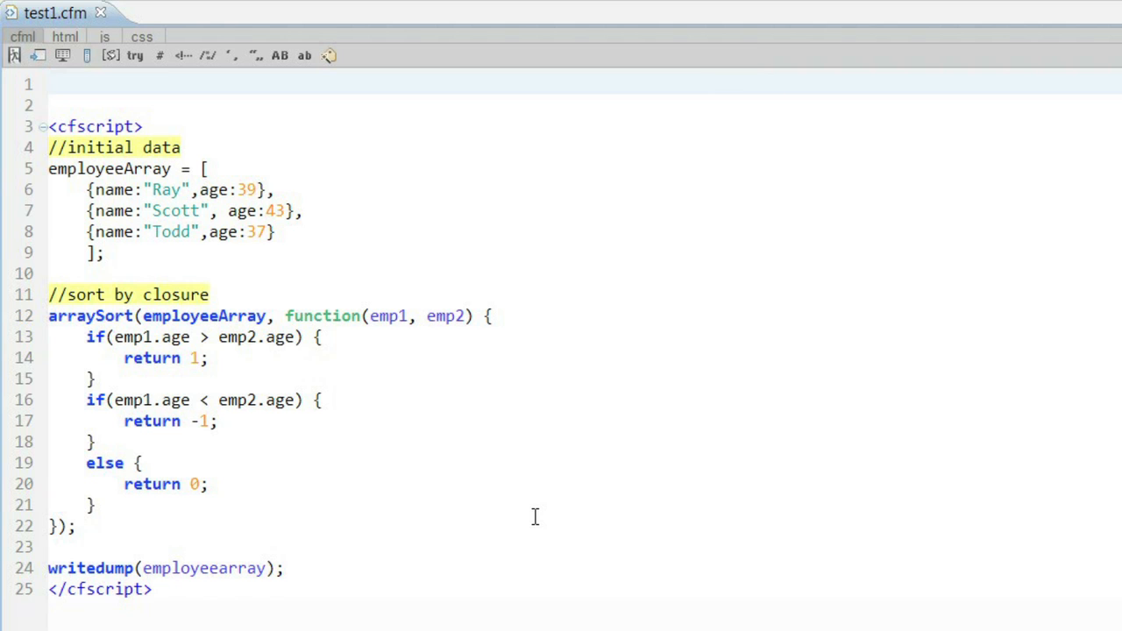
- Open test2.cfm from 1_closures and scroll through its youngtoold and oldtoyoung functions
left_click(50, 83)
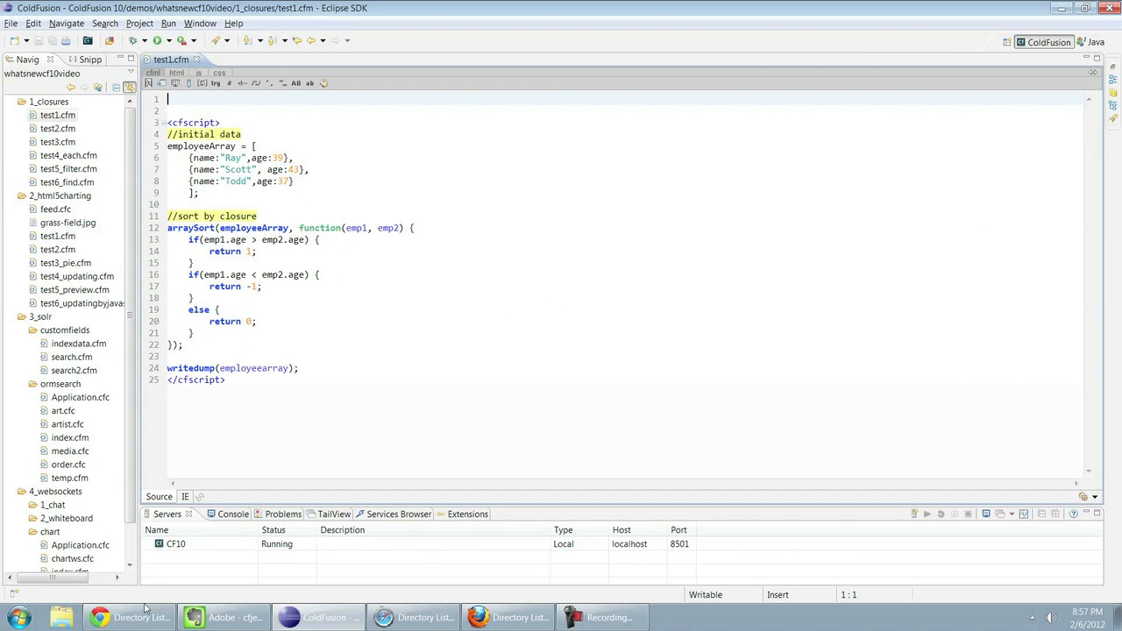
left_click(129, 617)
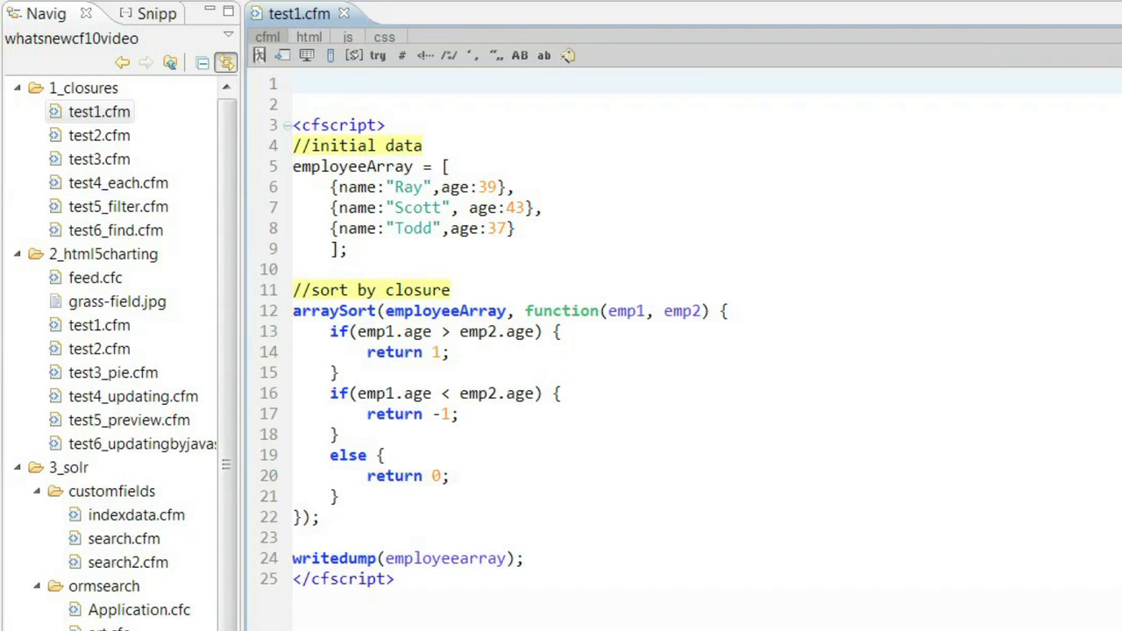
left_click(99, 135)
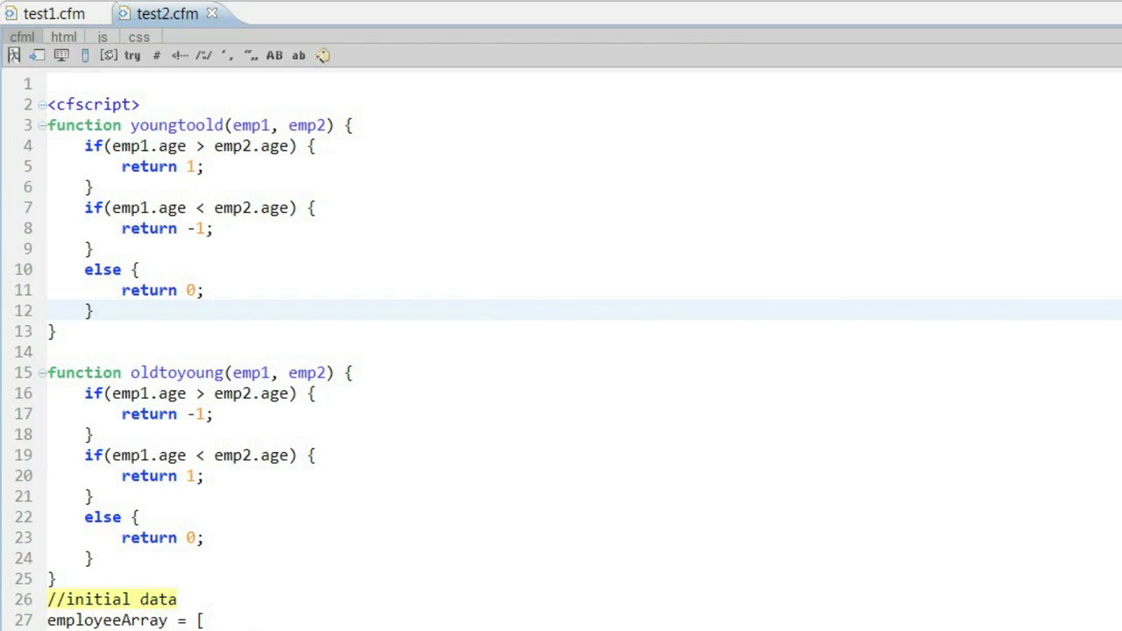
scroll("down", 3)
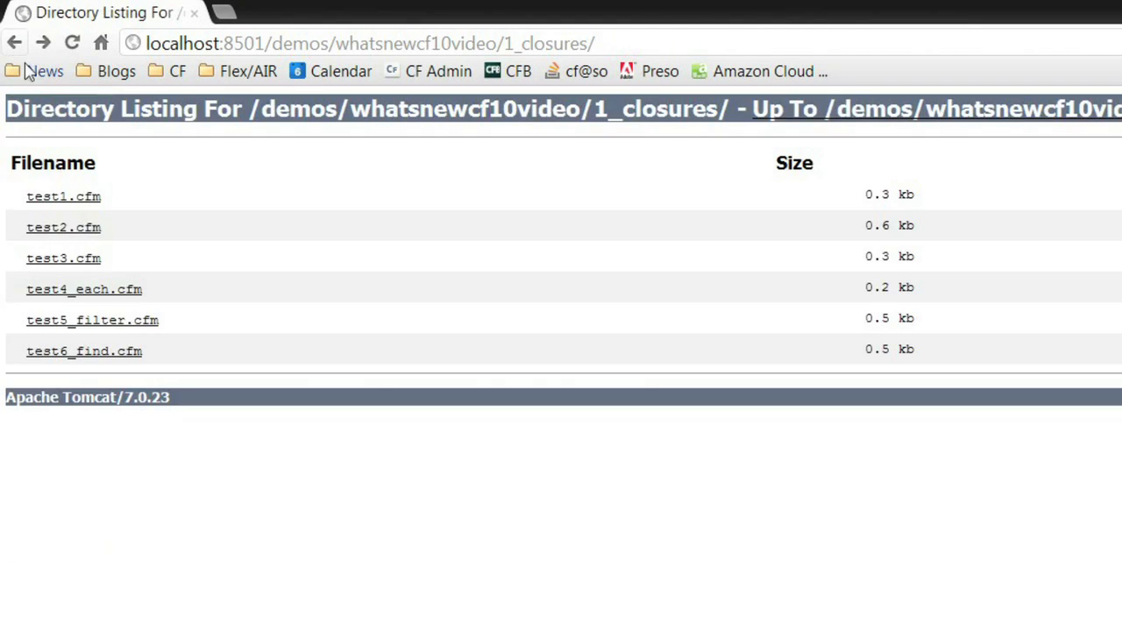
left_click(64, 227)
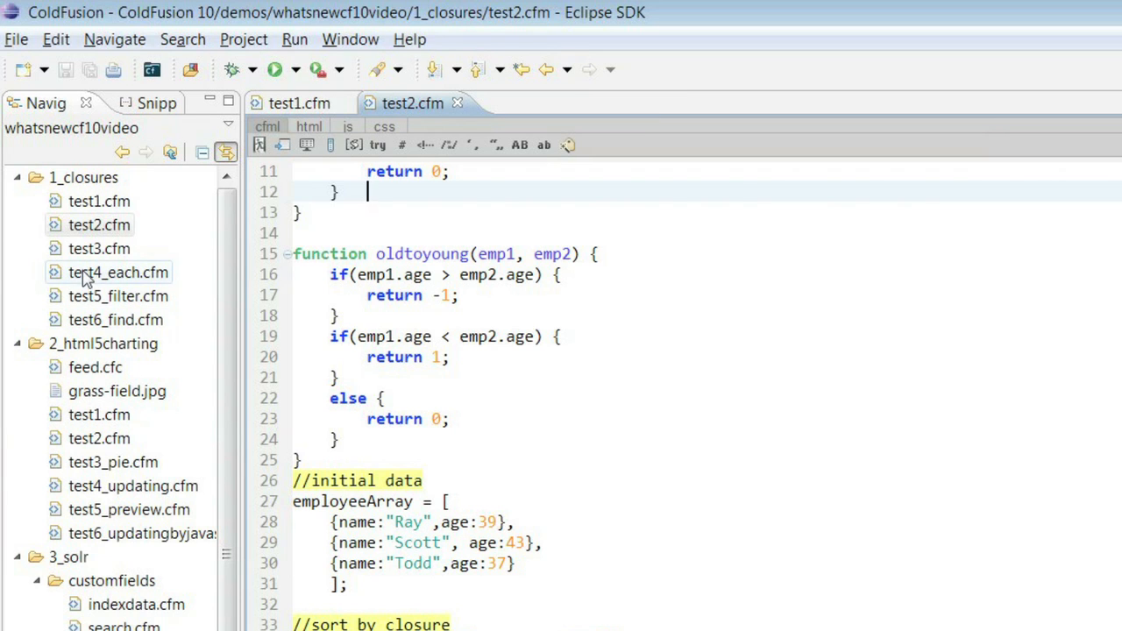
- Open test3.cfm, whose operation function returns add or subtract closures
double_click(98, 249)
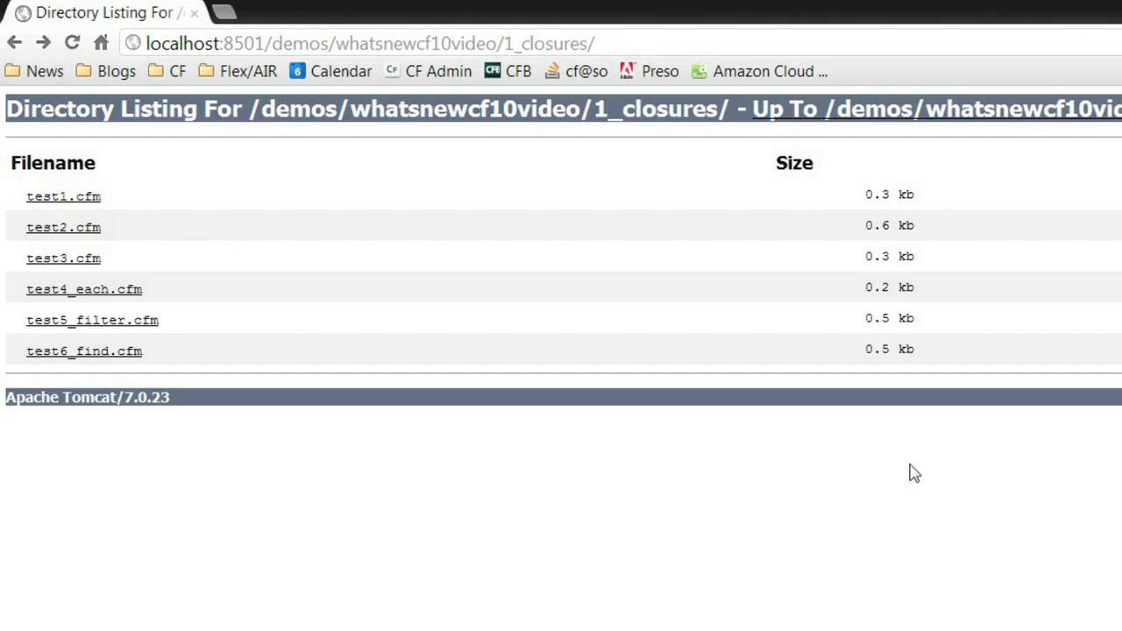
left_click(63, 258)
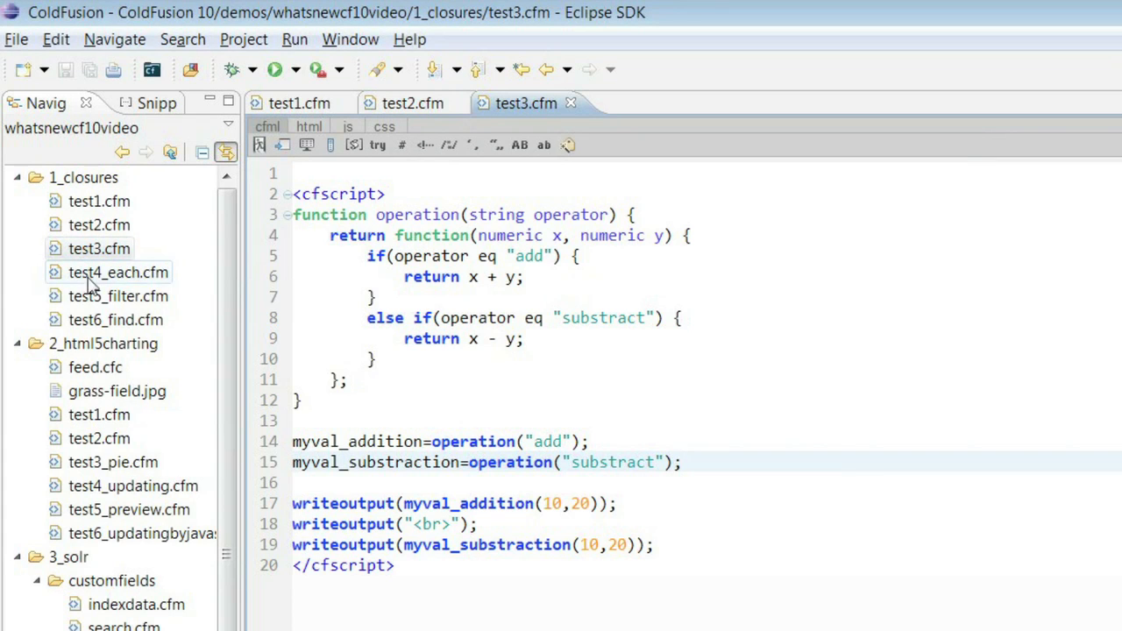
- Open test4_each.cfm showing the arrayEach and structEach closure examples
double_click(118, 272)
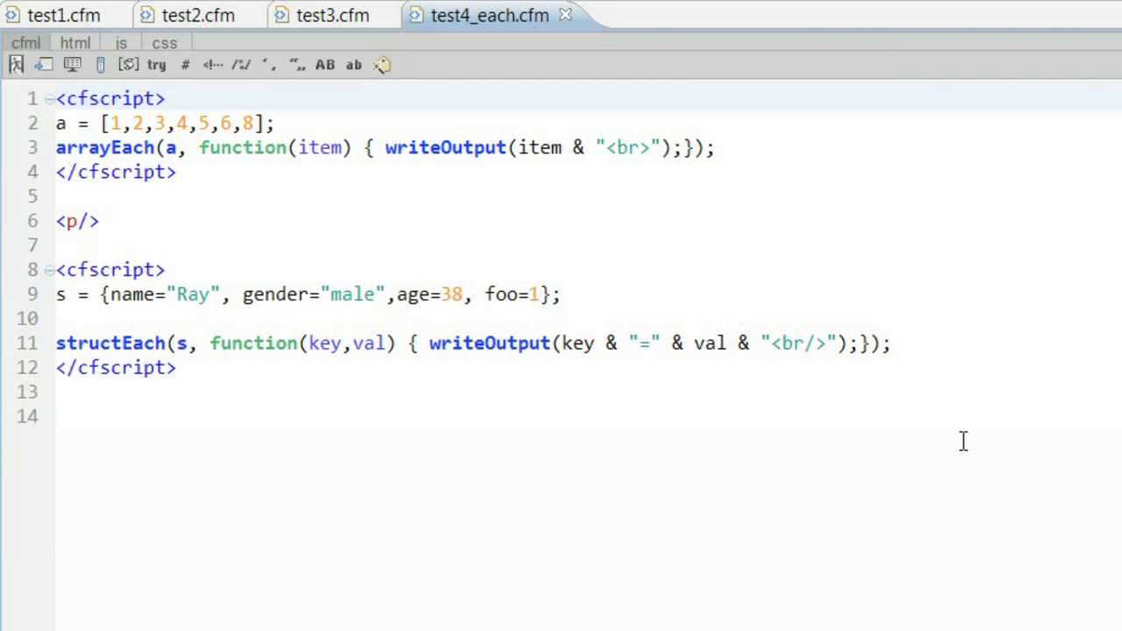
left_click(56, 98)
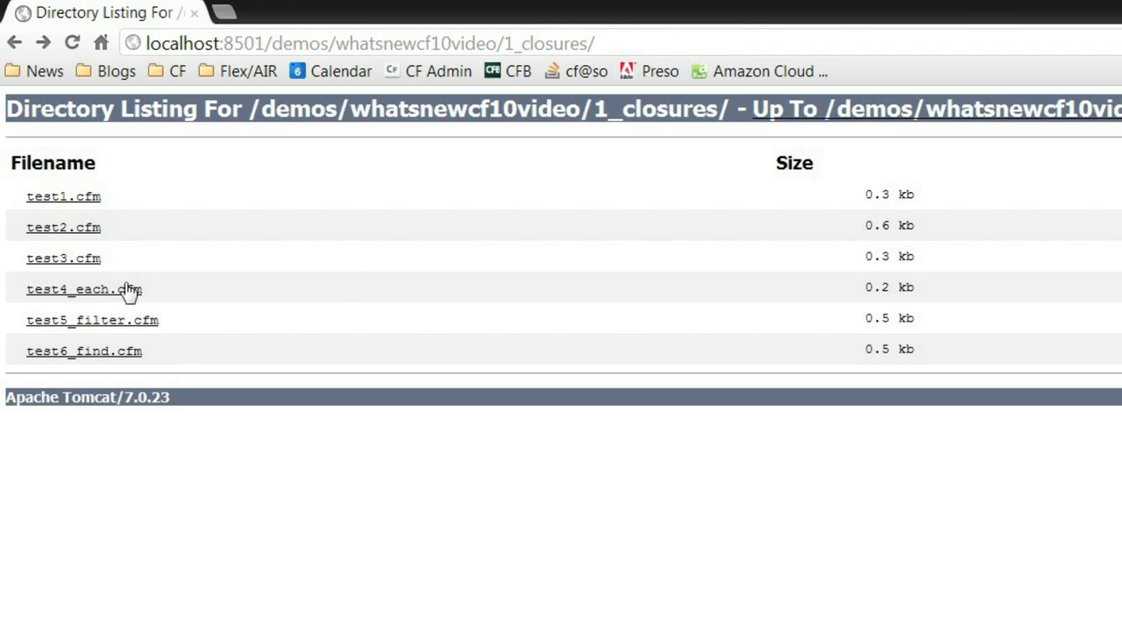
left_click(84, 289)
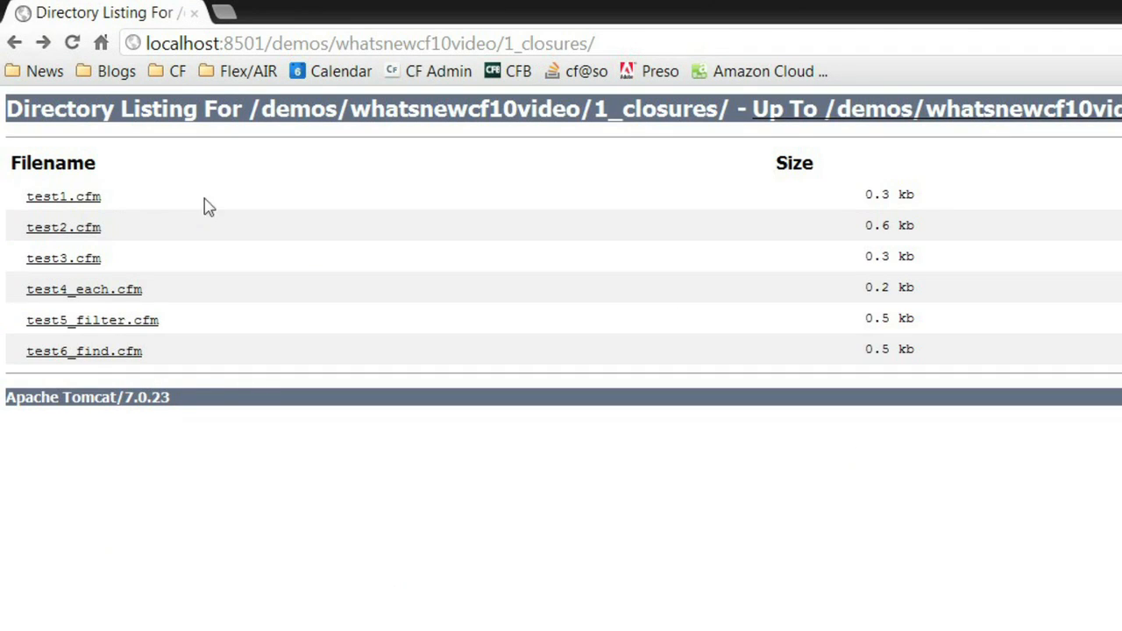
left_click(92, 320)
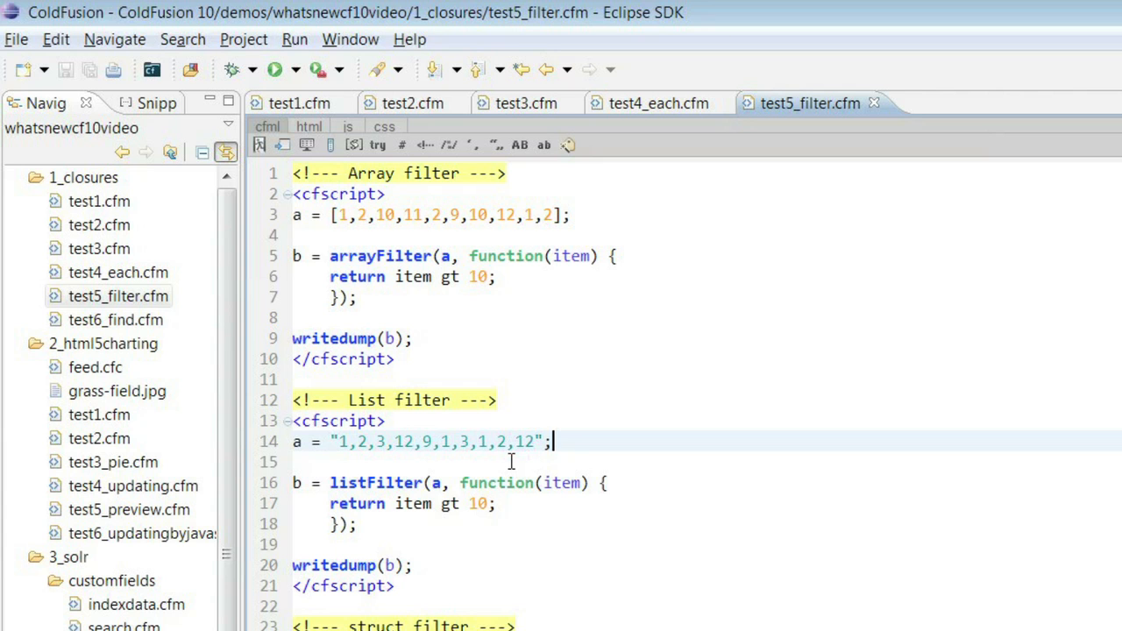
- Open test6_find.cfm with arrayFind and arrayFindAll closures matching z-words
left_click(959, 102)
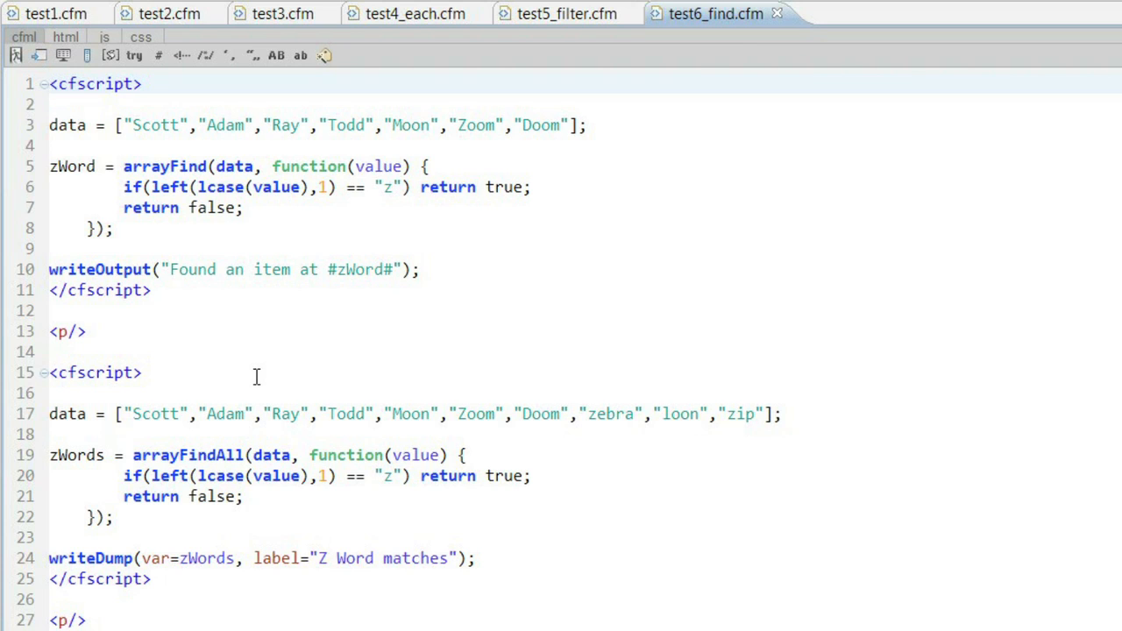
left_click(51, 83)
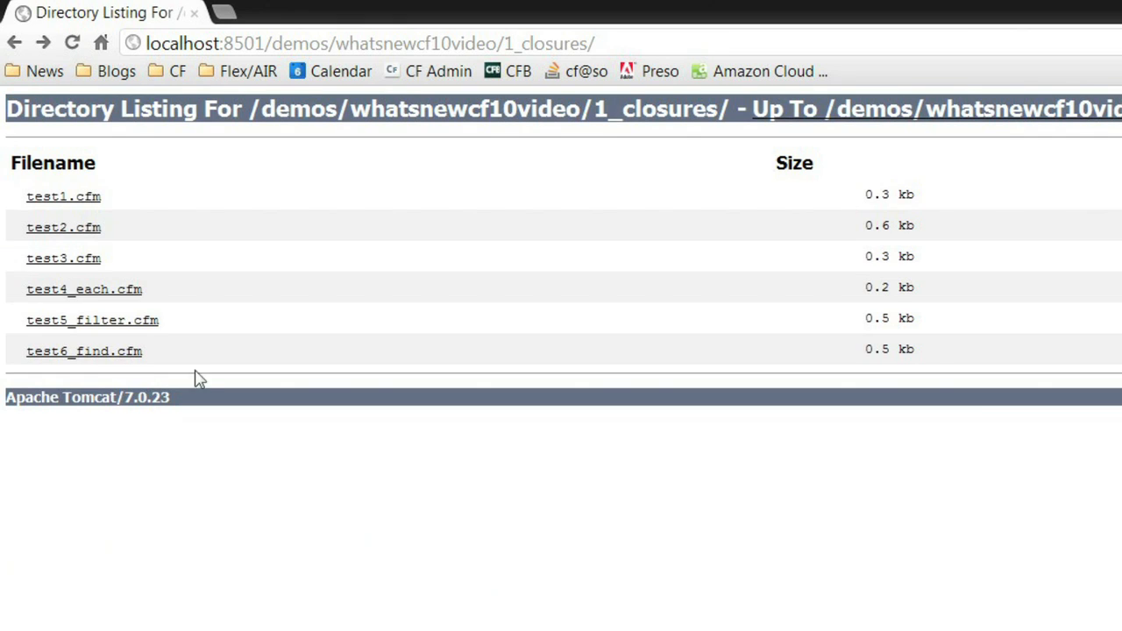
left_click(84, 351)
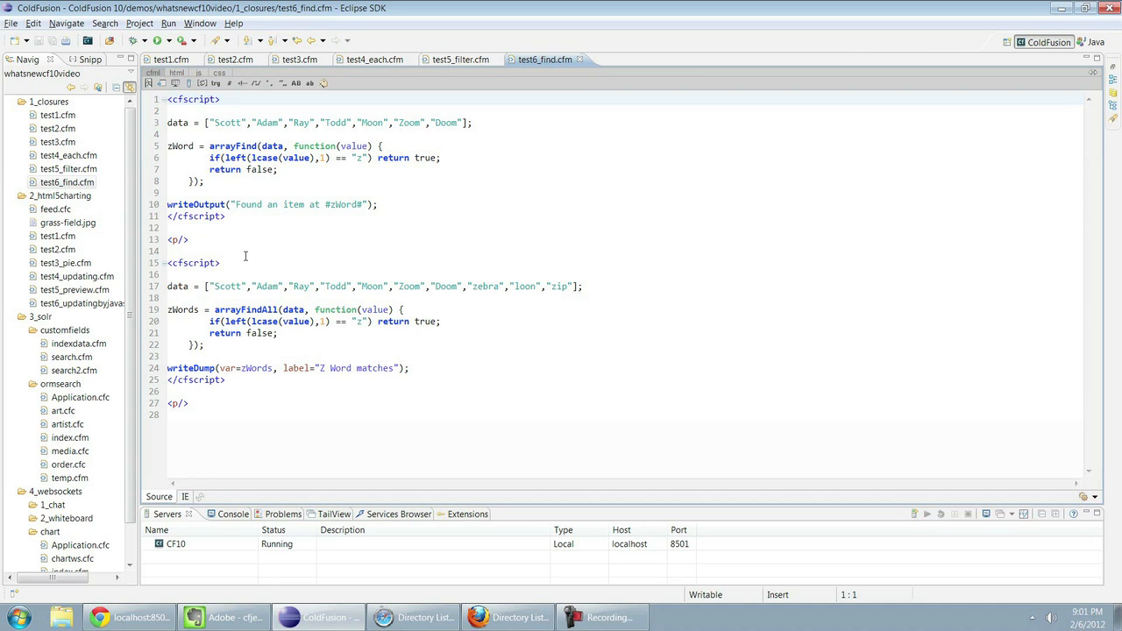
left_click(58, 236)
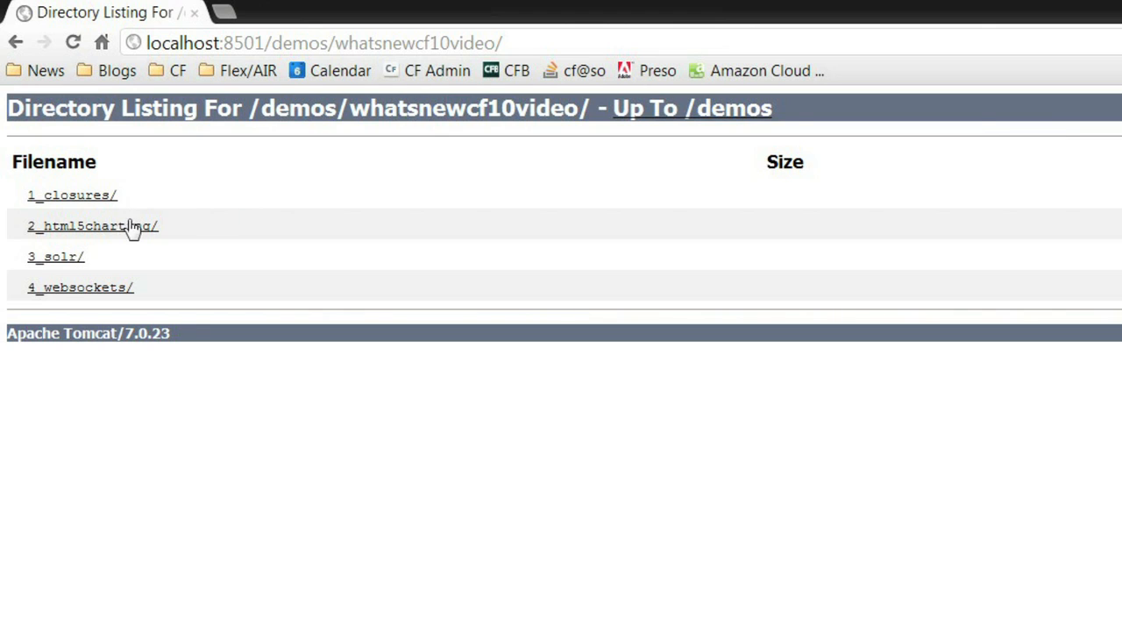
- Browse to 2_html5charting and run test1.cfm to render the sales-versus-last-year Test Chart
left_click(90, 225)
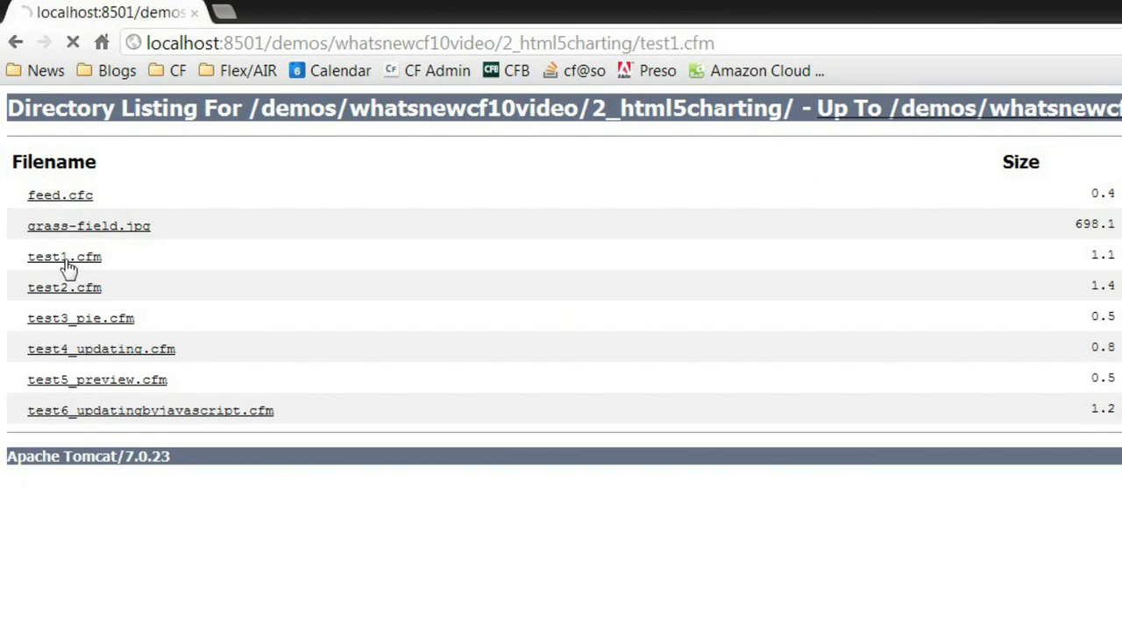
left_click(64, 256)
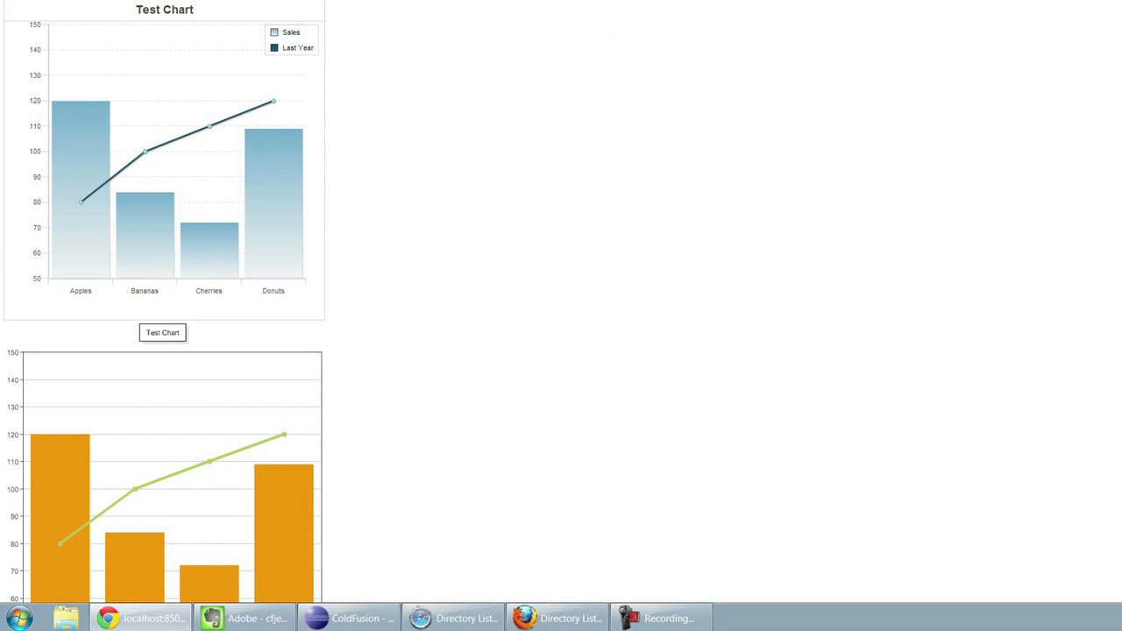
left_click(348, 618)
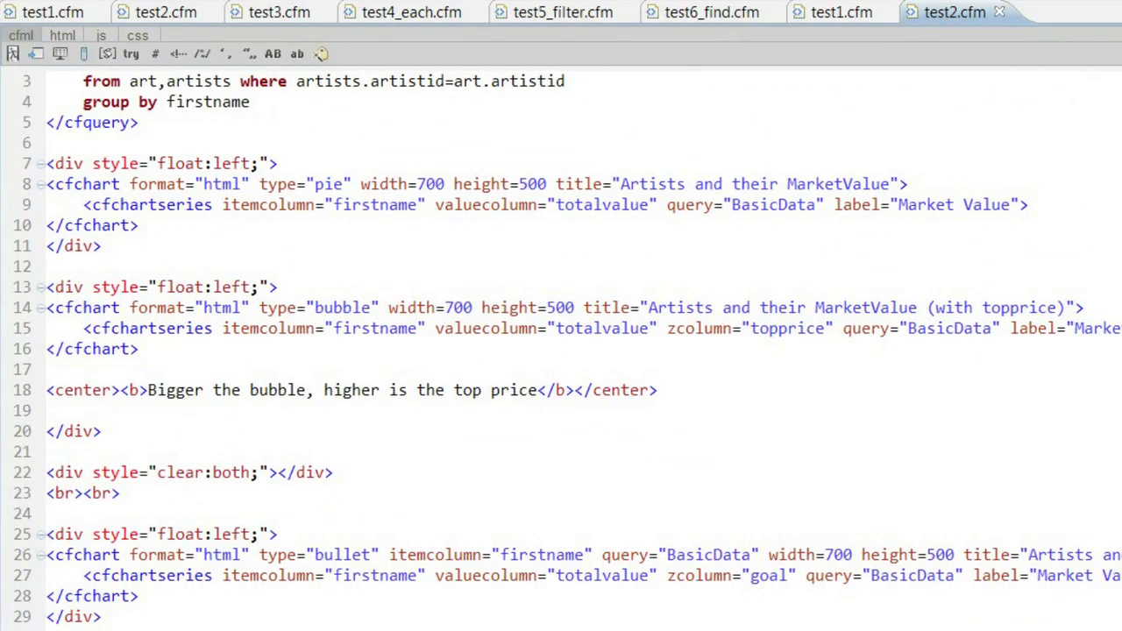
scroll("down", 3)
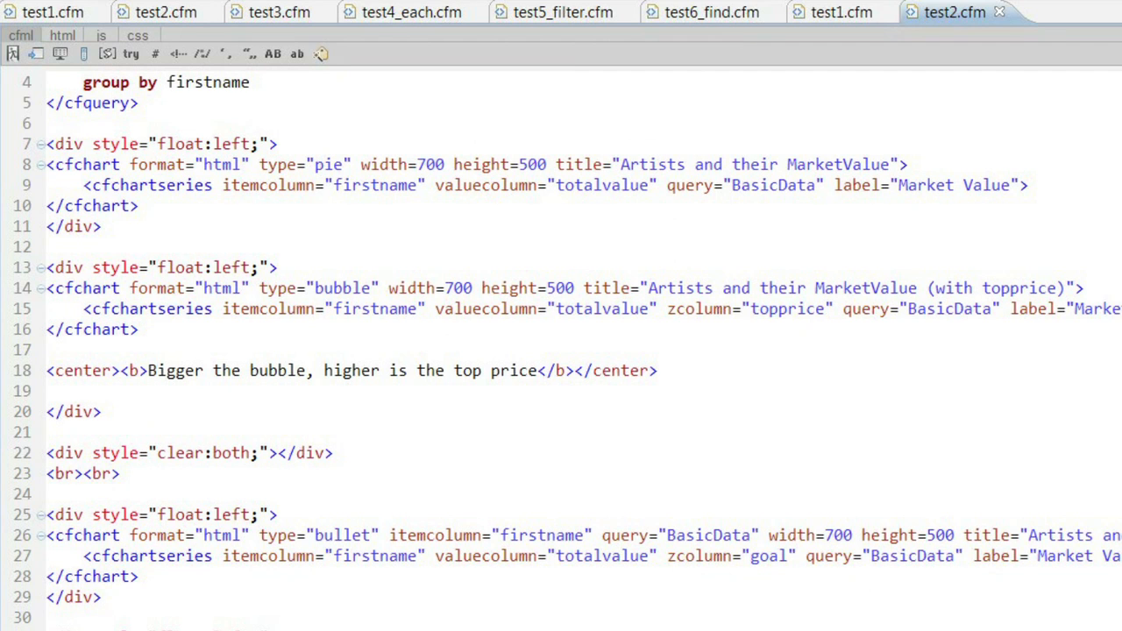
- Return to the listing and load test2.cfm's pie, bubble, bullet and polar artist charts
left_click(99, 617)
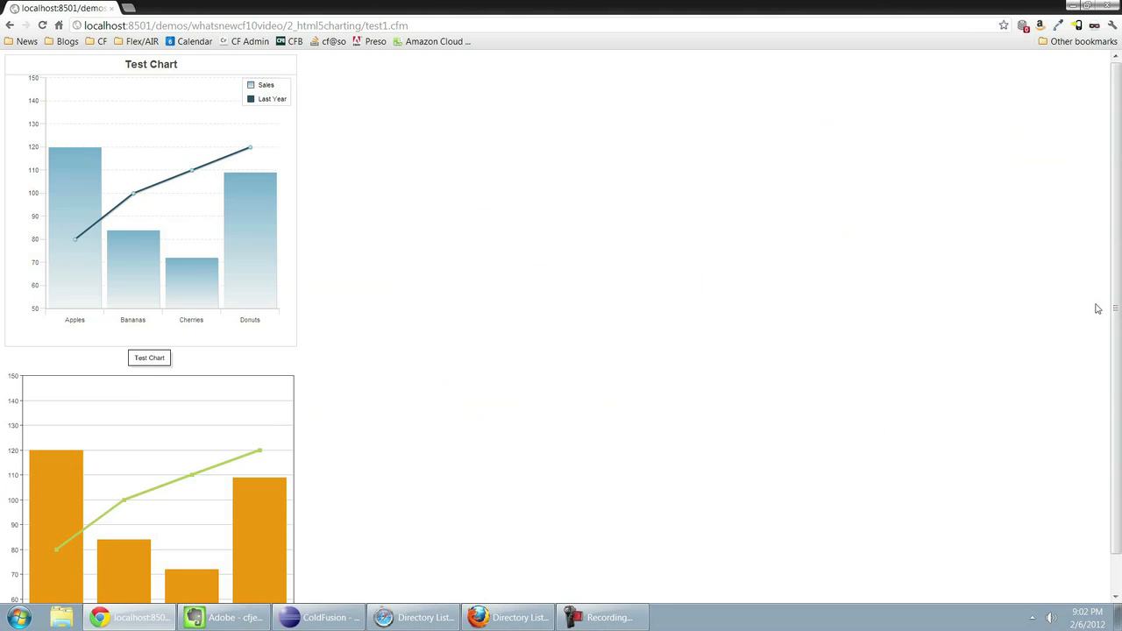
left_click(10, 24)
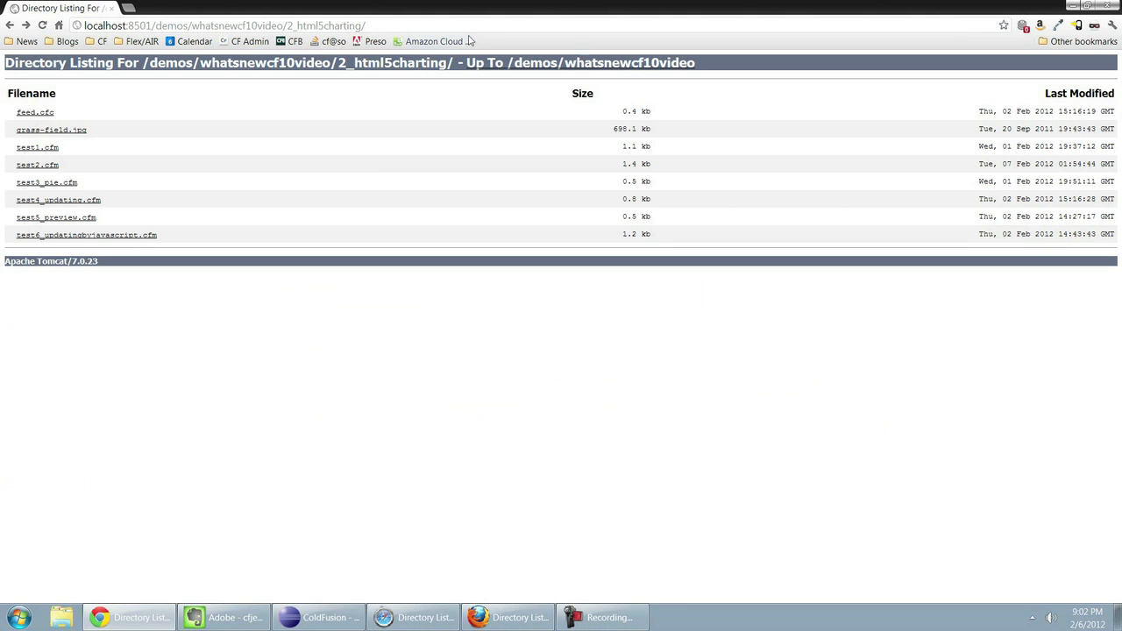
left_click(37, 165)
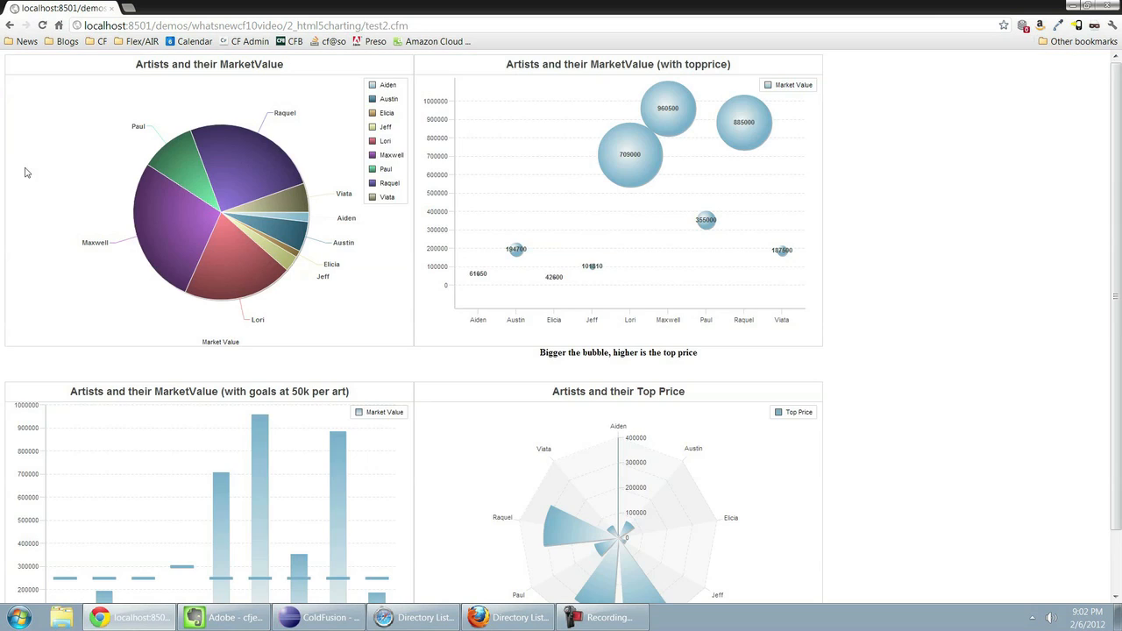
scroll("down", 3)
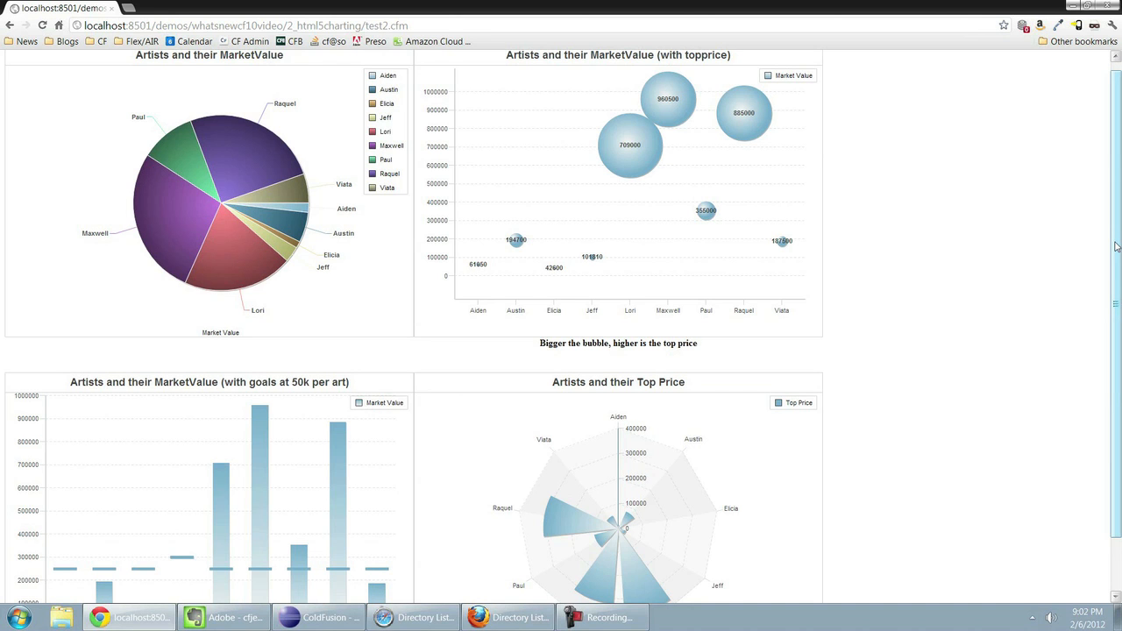
scroll("down", 3)
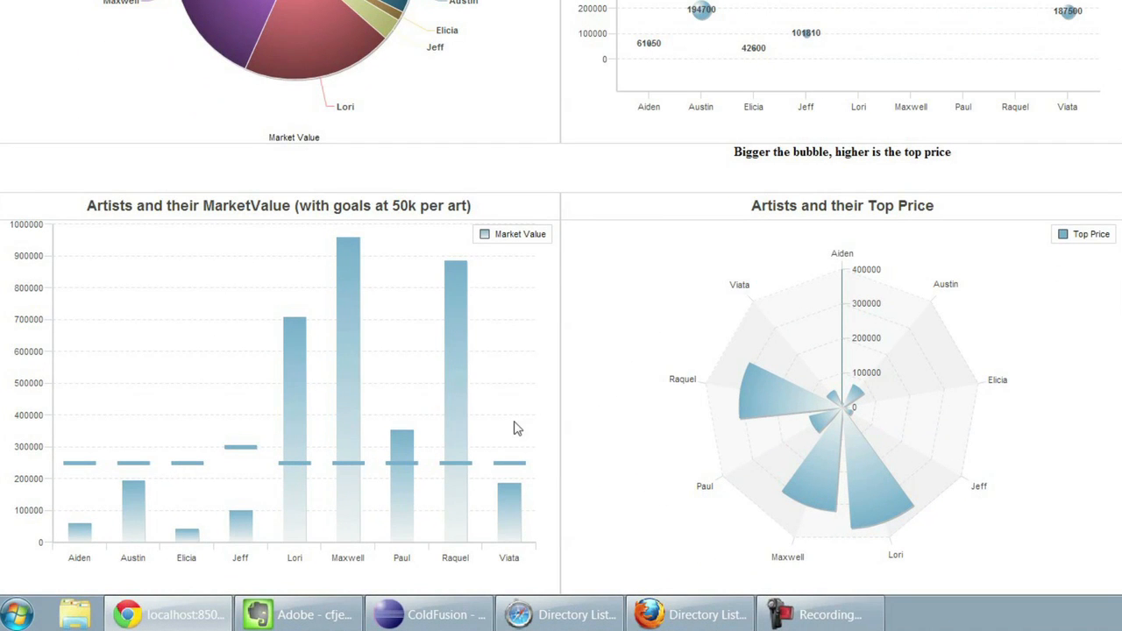
mouse_move(876, 440)
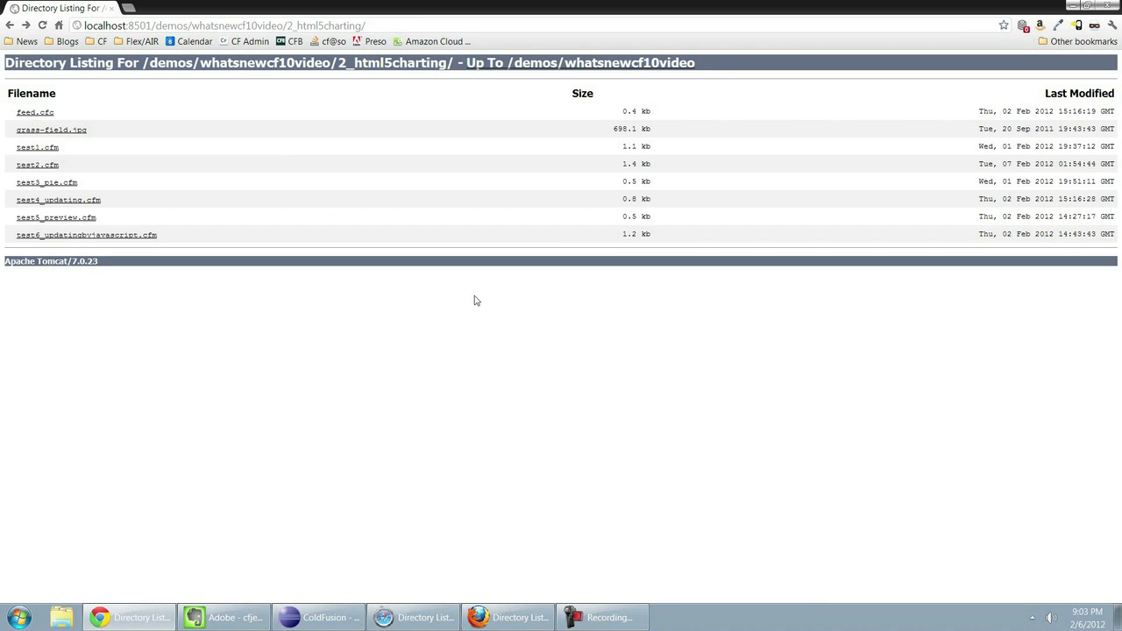
- Load test3_pie.cfm showing the Grass Sales pie chart of four grass varieties
left_click(46, 181)
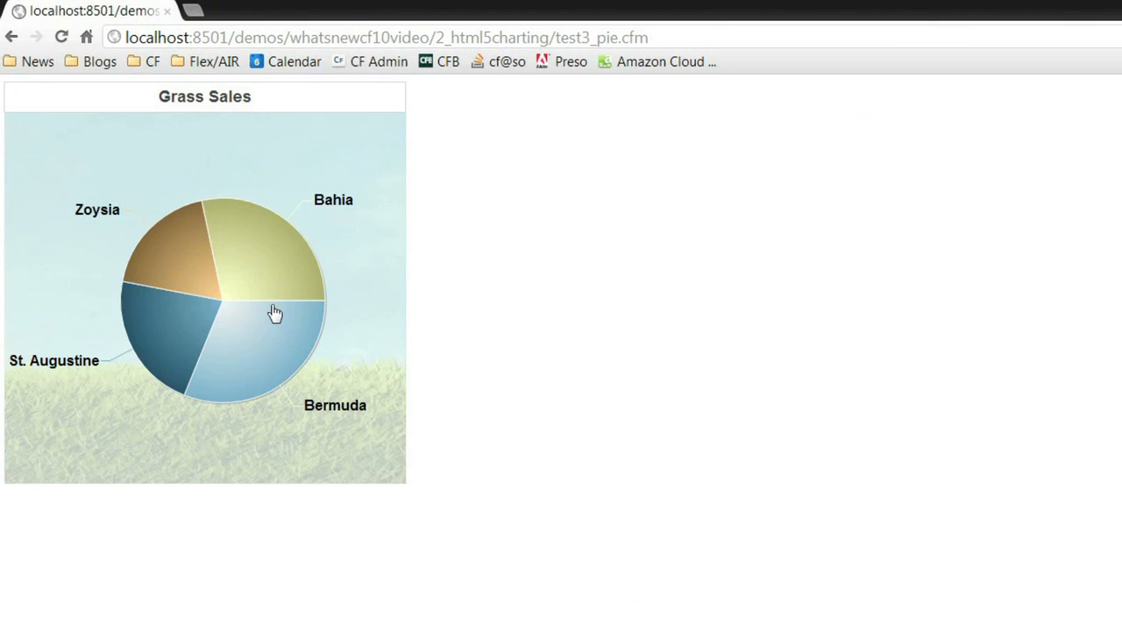
mouse_move(731, 443)
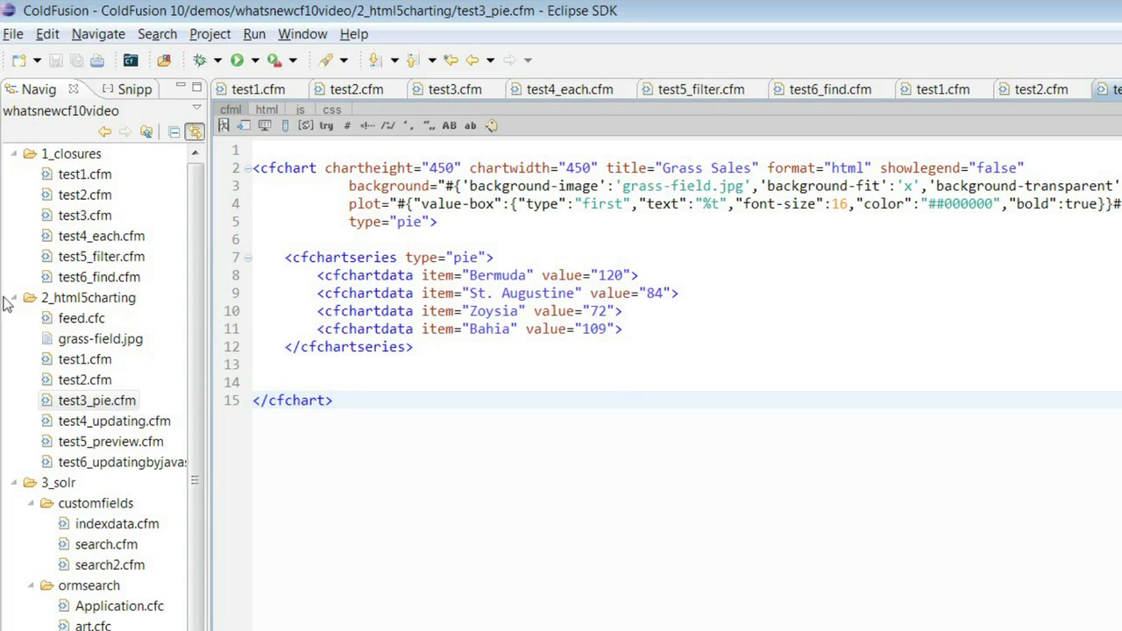
- Open test4_updating.cfm, the bar chart refreshing from feed.cfc every 2 seconds
left_click(115, 420)
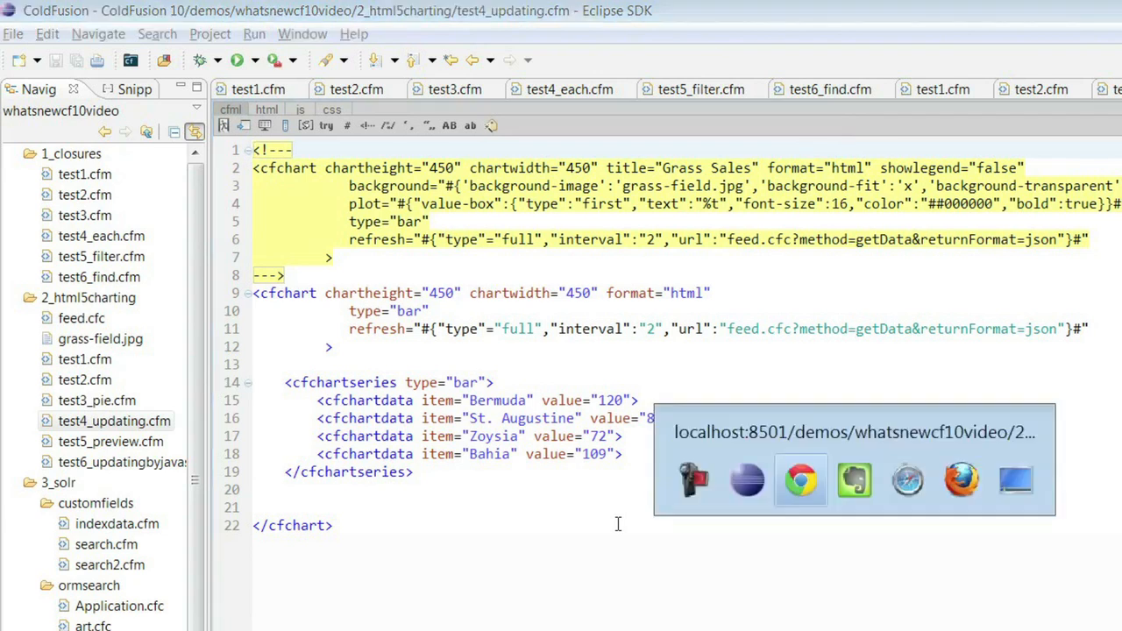
- Switch back to the browser listing and load the test4_updating.cfm demo page
left_click(800, 479)
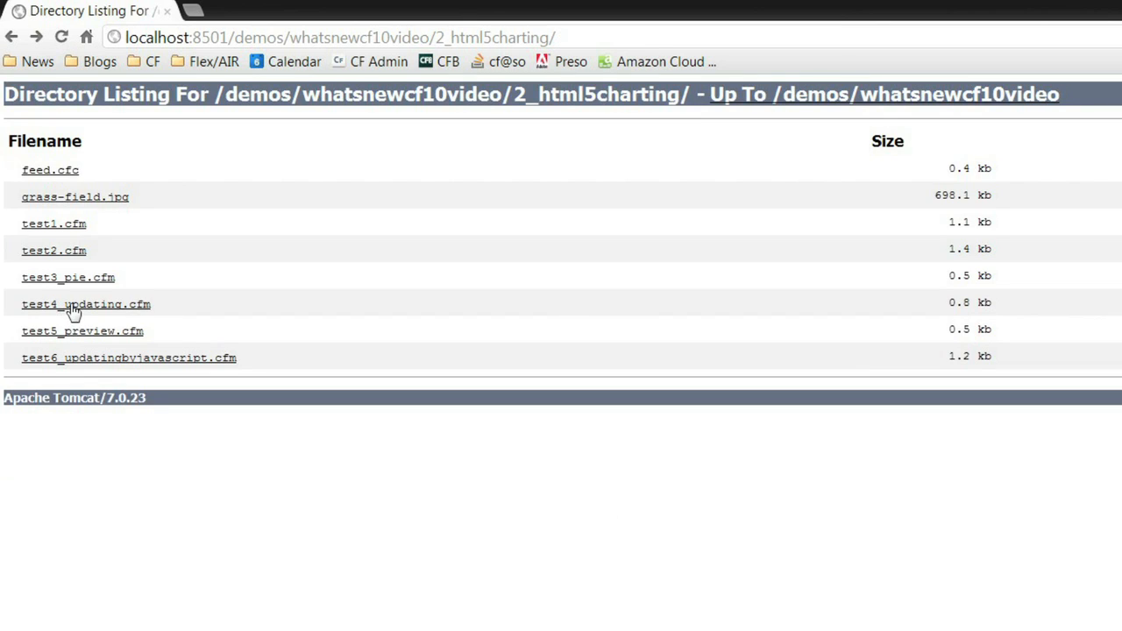
left_click(85, 304)
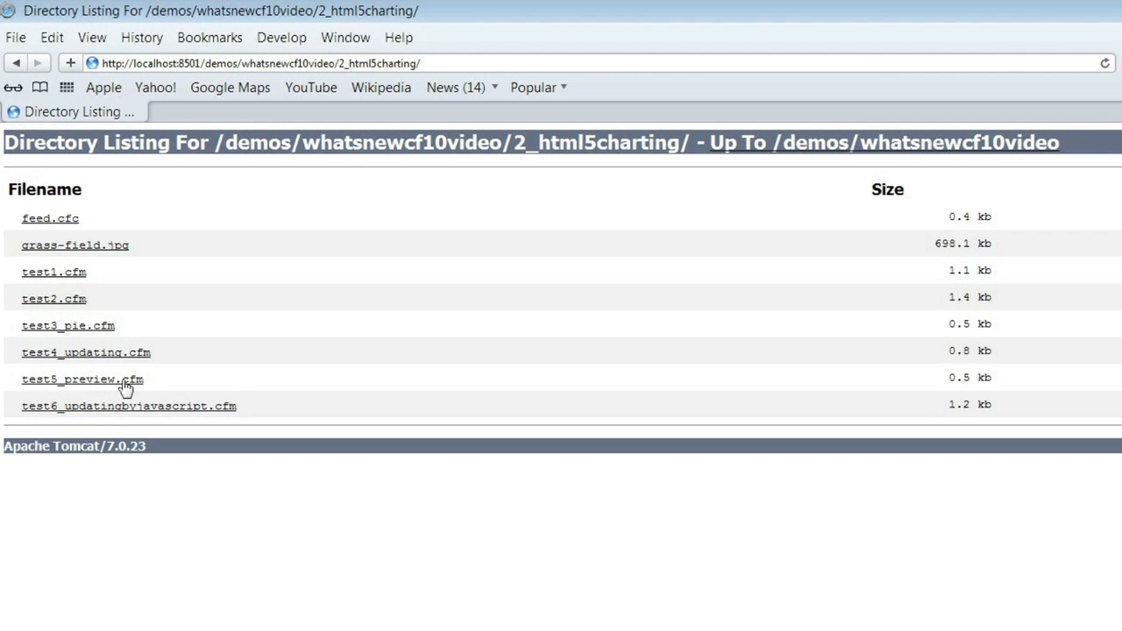
- Load test5_preview.cfm and zoom the Test Chart to products 133 through 220
left_click(82, 378)
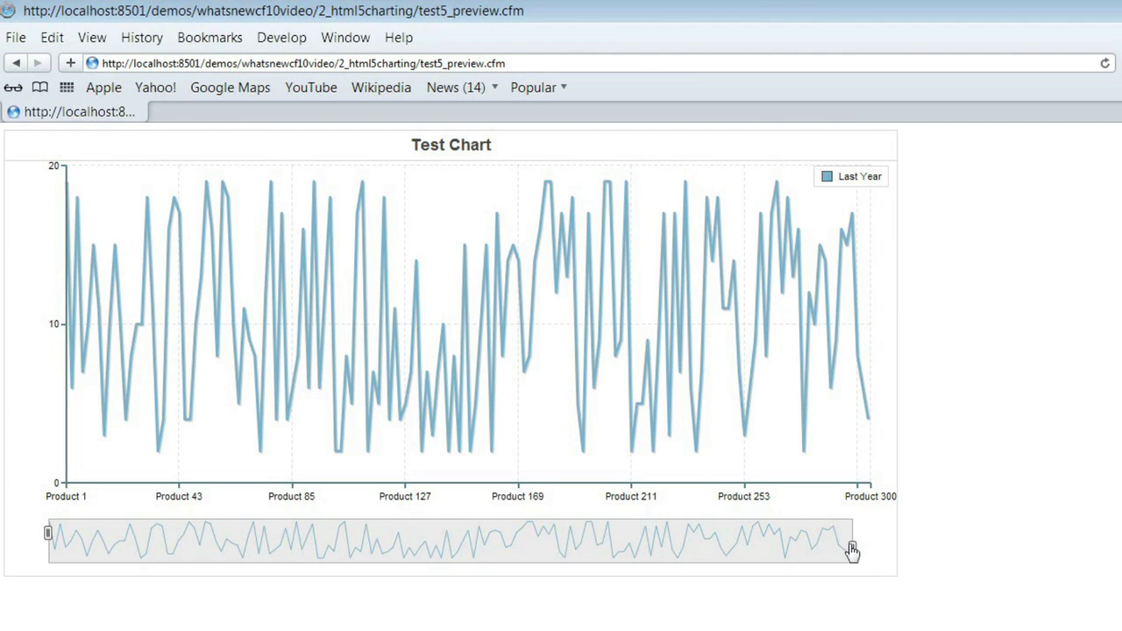
left_click_drag(850, 541, 638, 541)
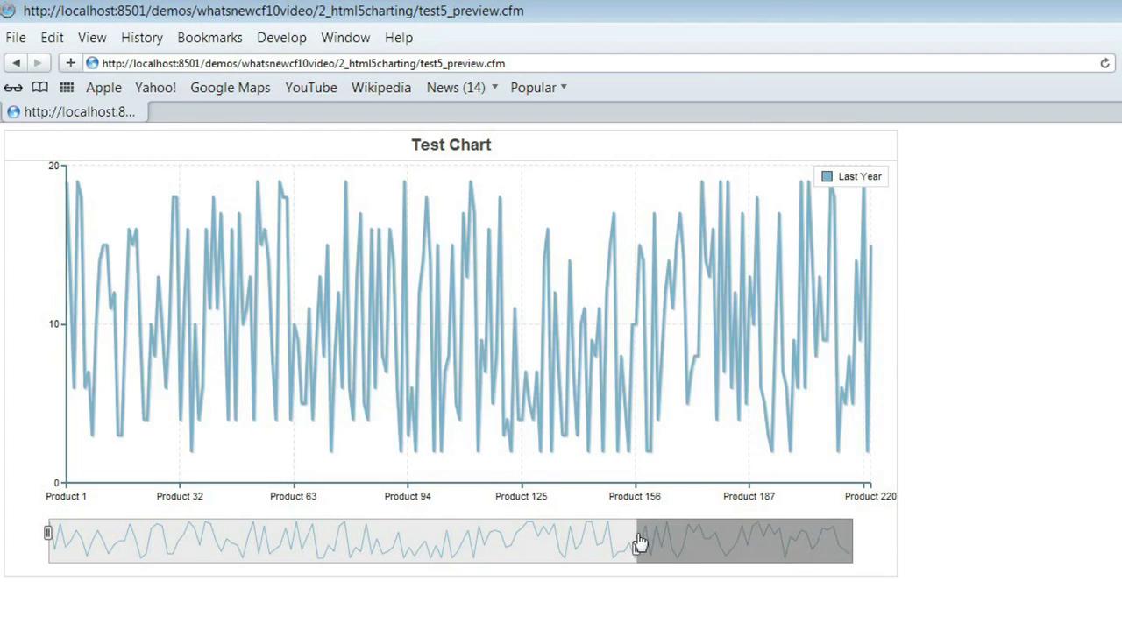
left_click_drag(640, 539, 408, 544)
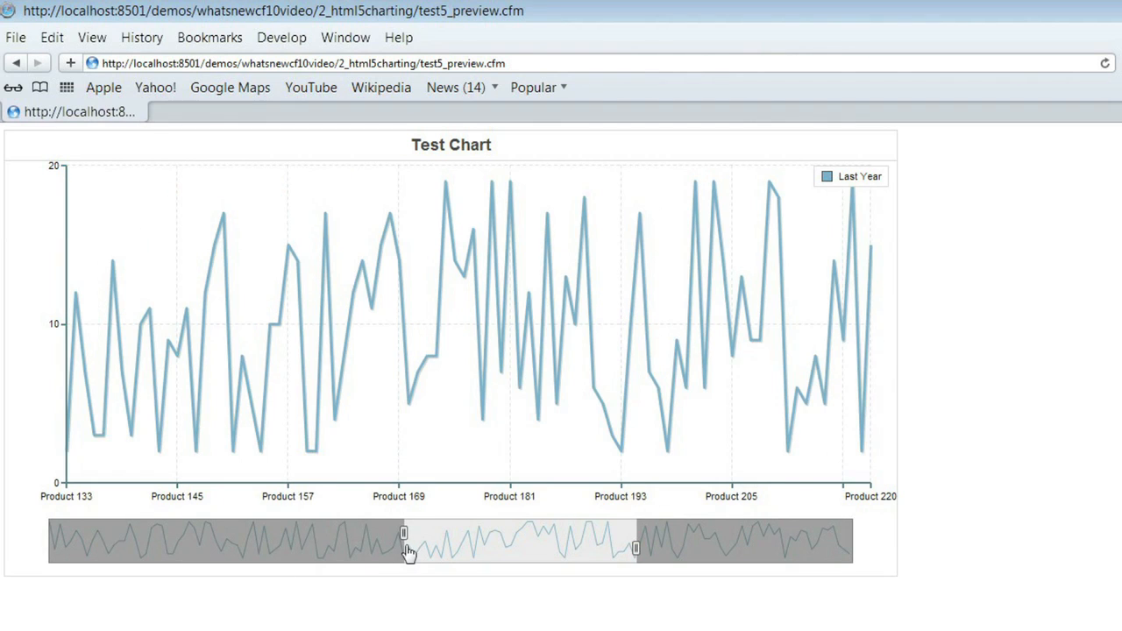
- Widen the preview slider back out to show products 6 through 296
left_click_drag(403, 533, 61, 535)
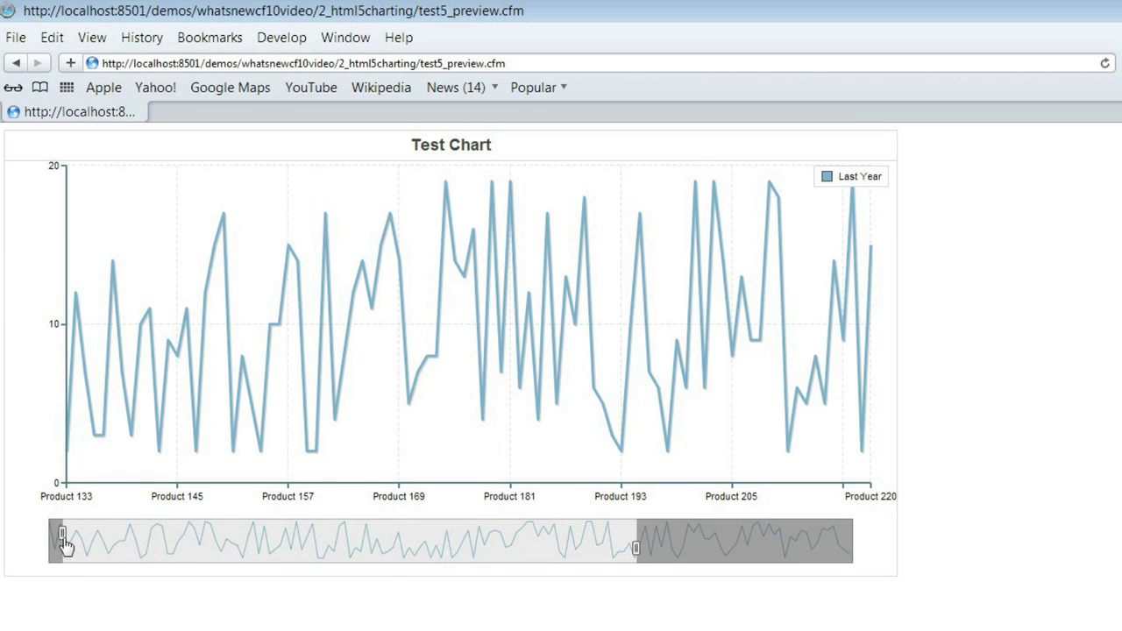
left_click_drag(636, 547, 837, 548)
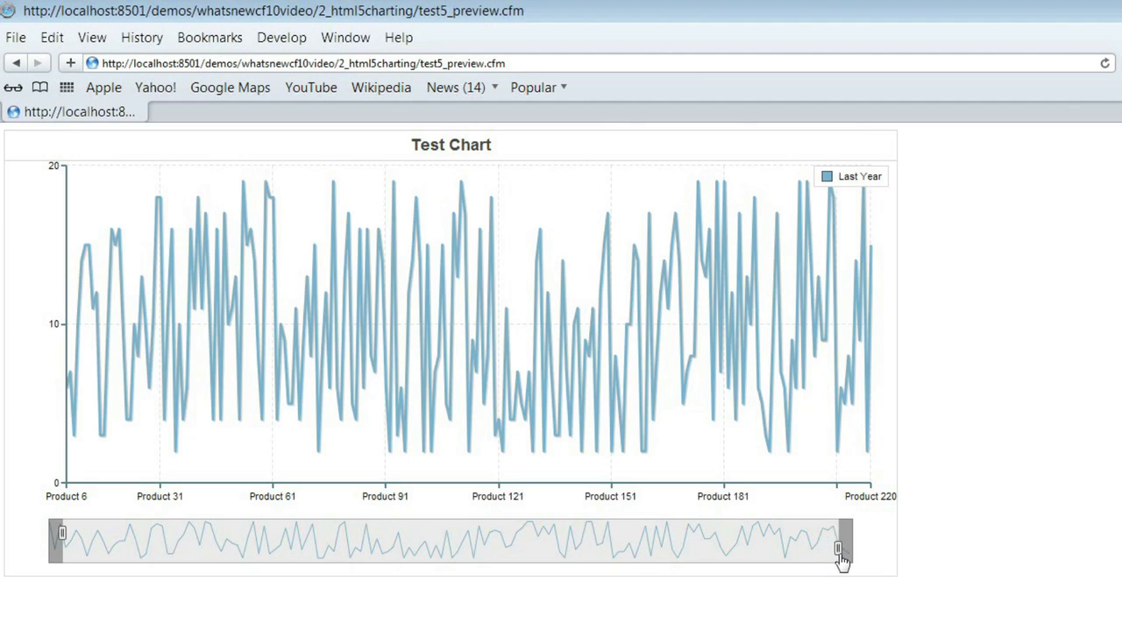
left_click_drag(837, 547, 841, 548)
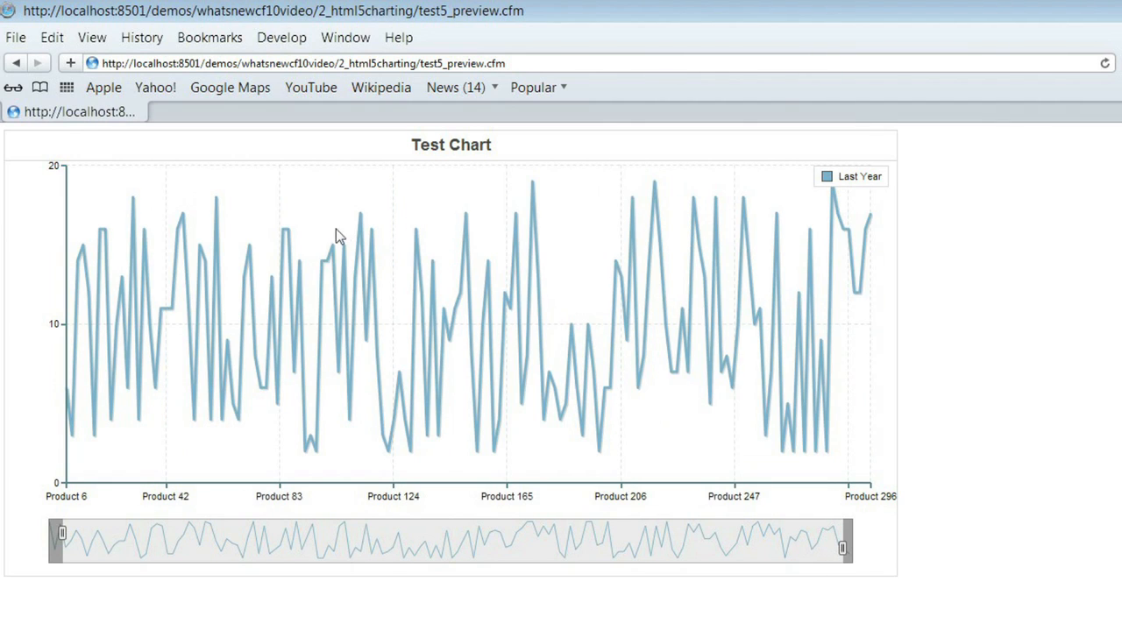
mouse_move(270, 403)
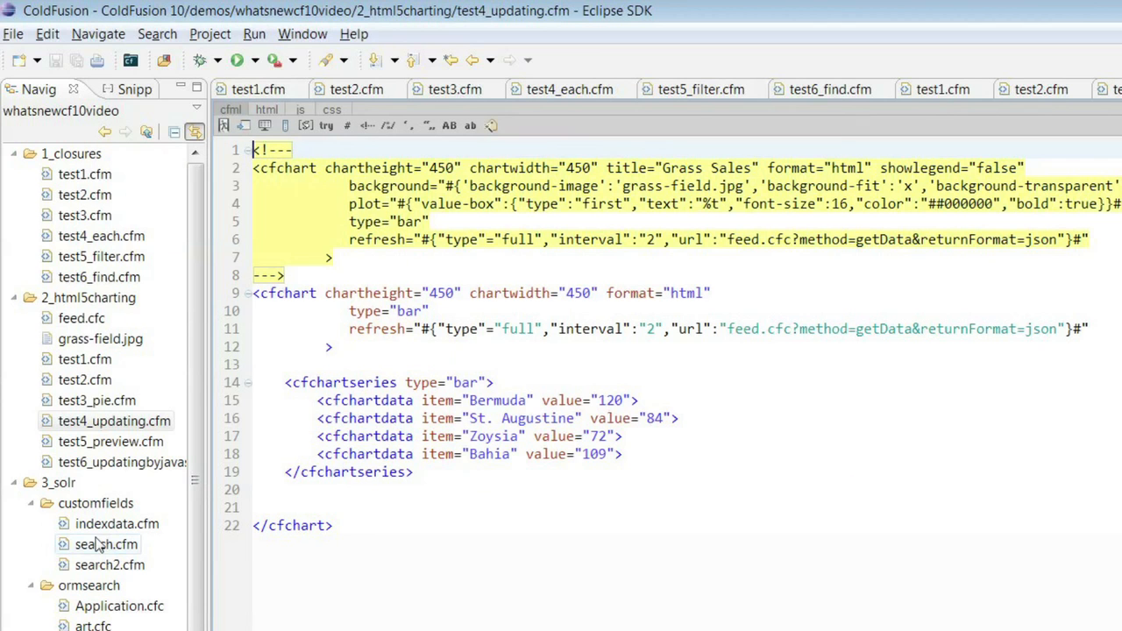
- Open test5_preview.cfm, the 300-product zoomable line chart with preview, in the editor
left_click(110, 440)
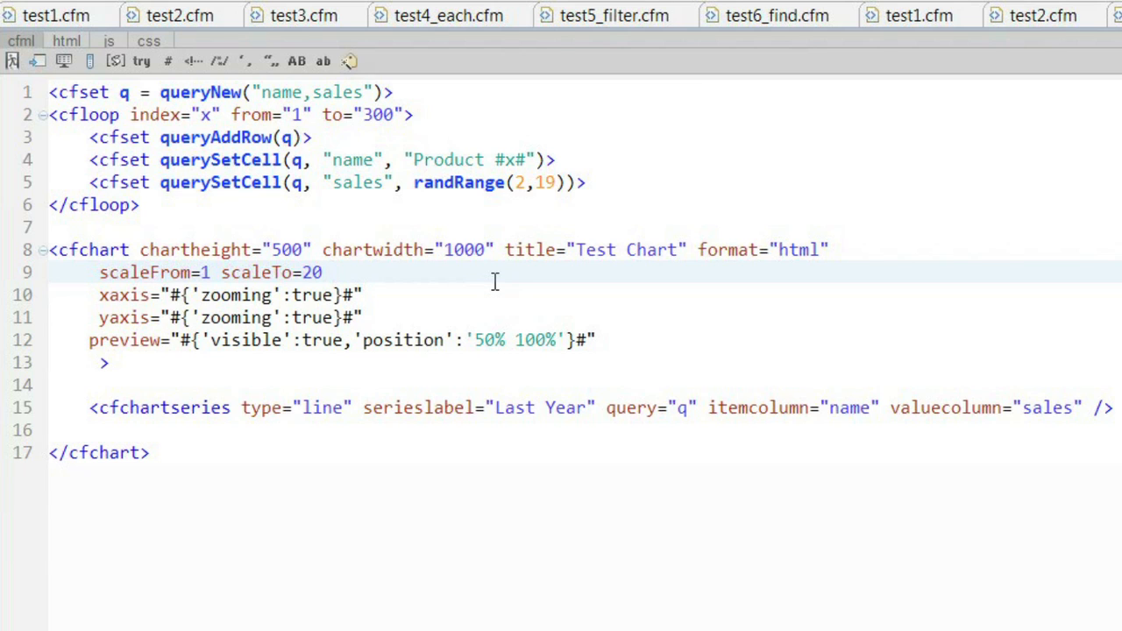
left_click(70, 15)
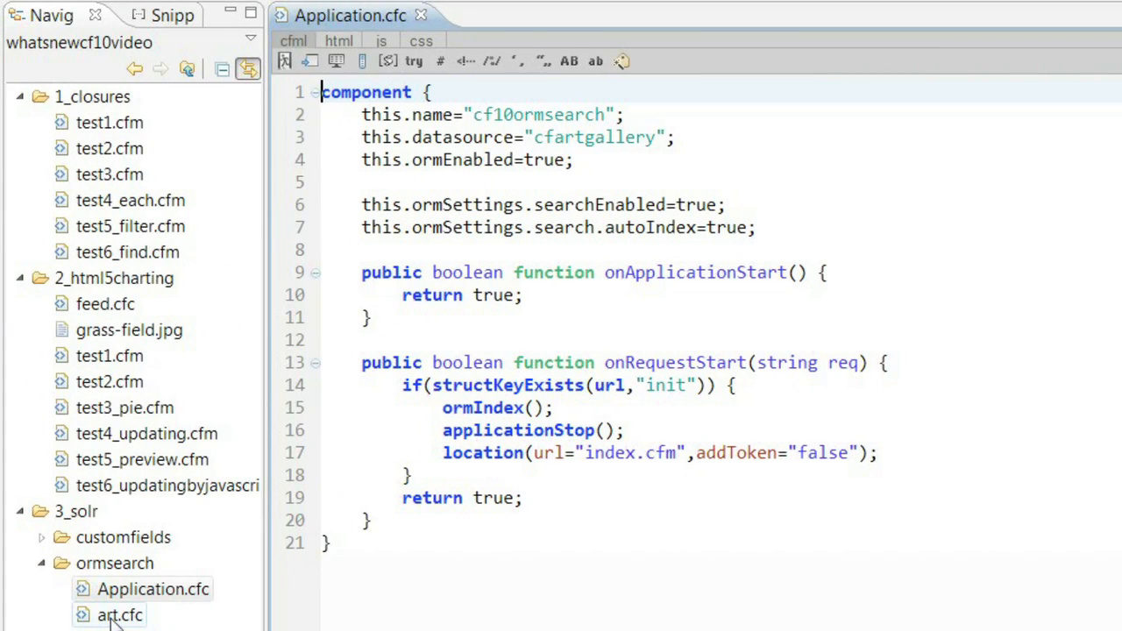
- Open the ormsearch art.cfc component, then its index.cfm search form
double_click(119, 614)
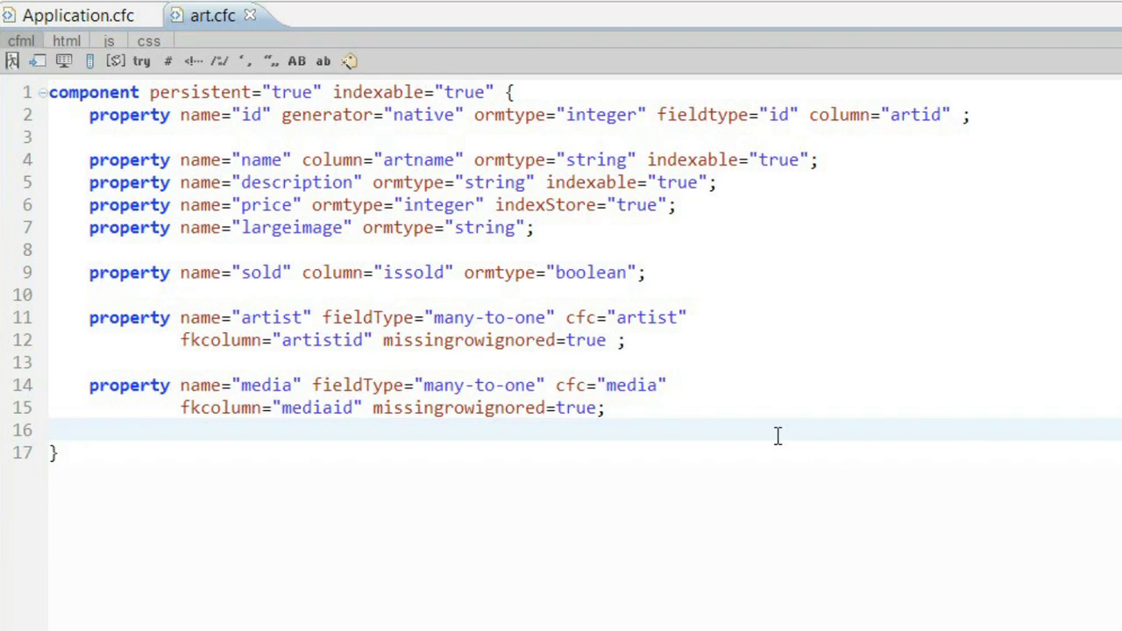
left_click(51, 430)
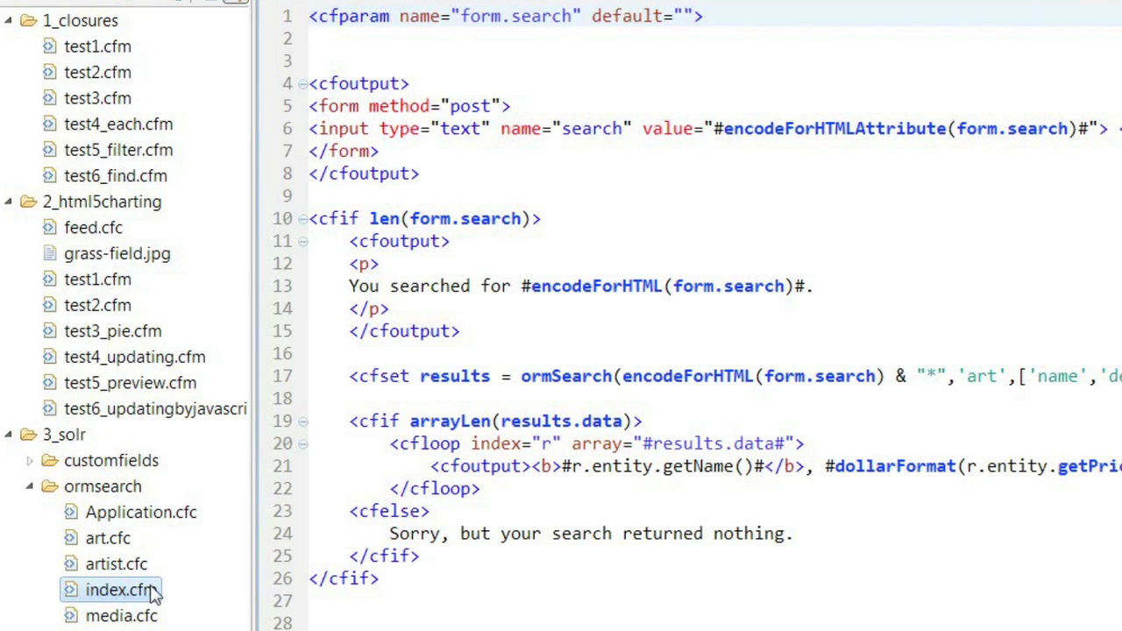
- Open the ormsearch/ demo from the solr listing and focus the search box
scroll("down", 3)
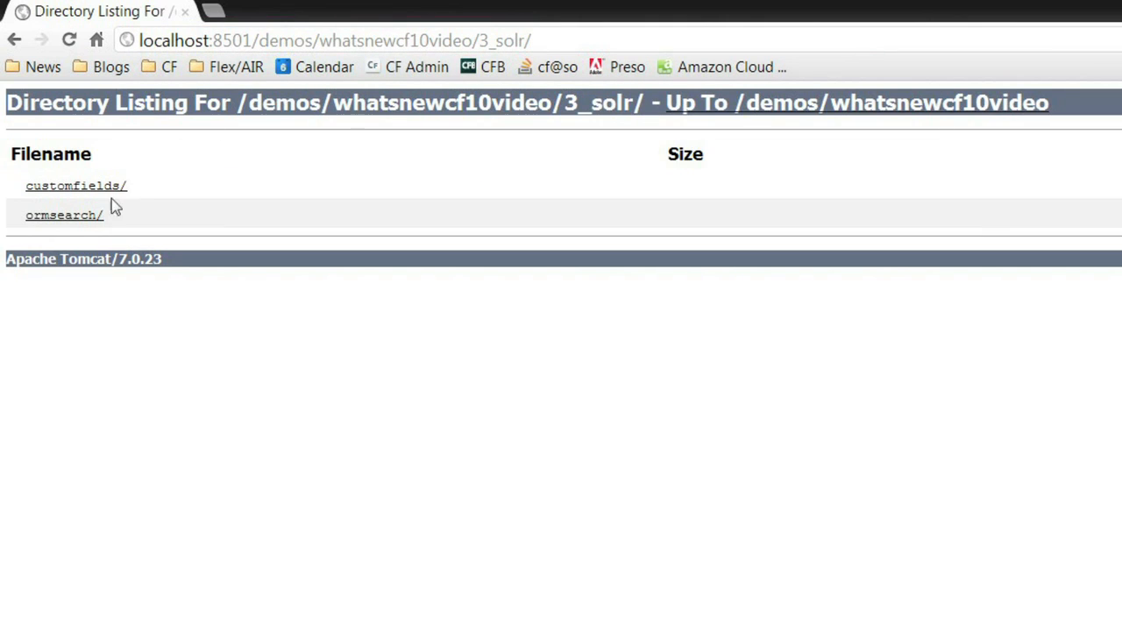
left_click(63, 215)
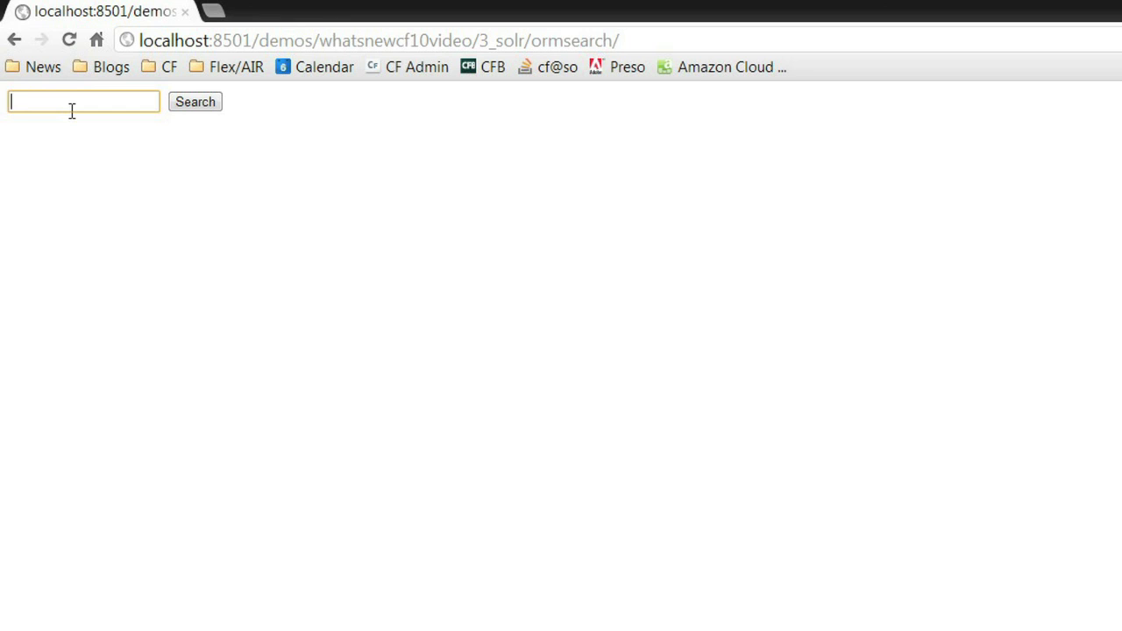
left_click(241, 125)
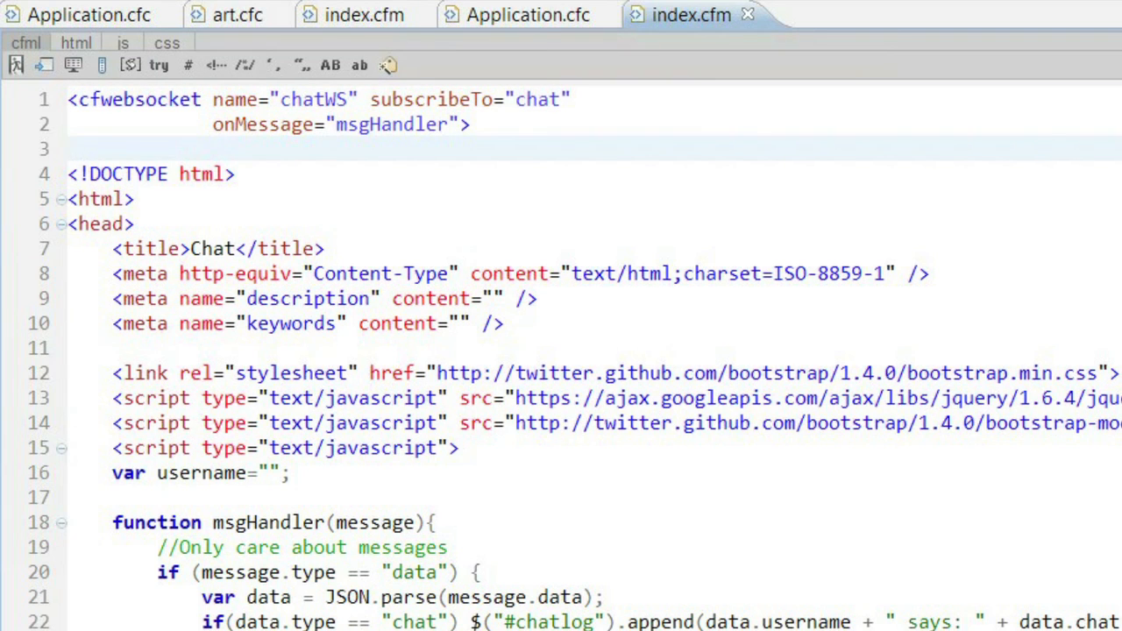
- Bring up 4_websockets/1_chat/index.cfm with its cfwebsocket tag and msgHandler
left_click(71, 148)
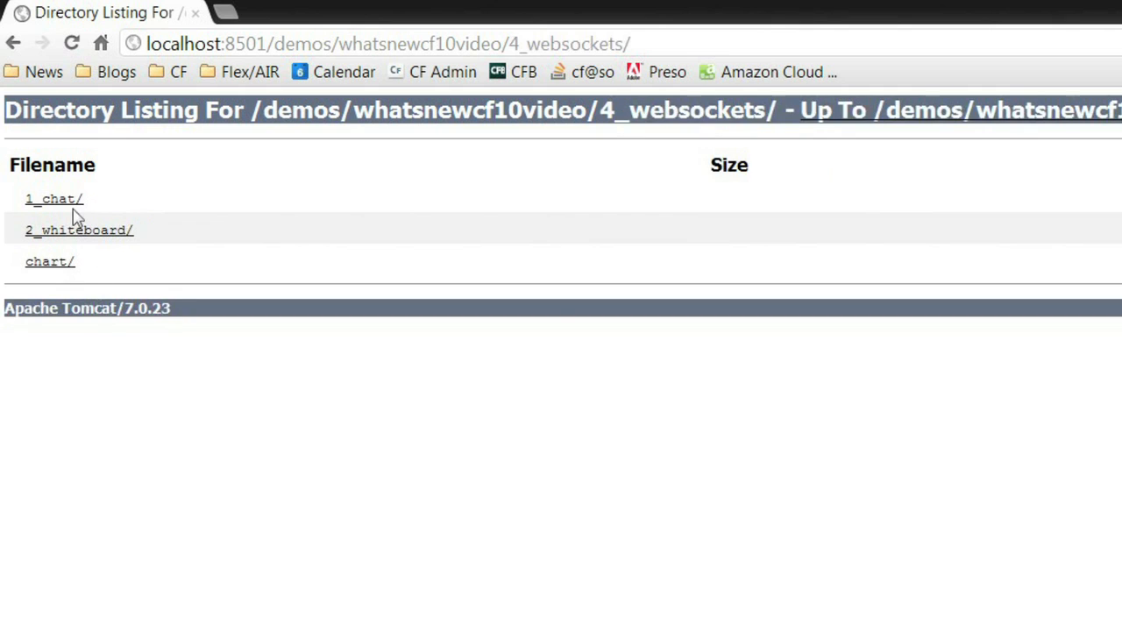
- Join the 1_chat demo with a username and type 'hello world'
left_click(53, 199)
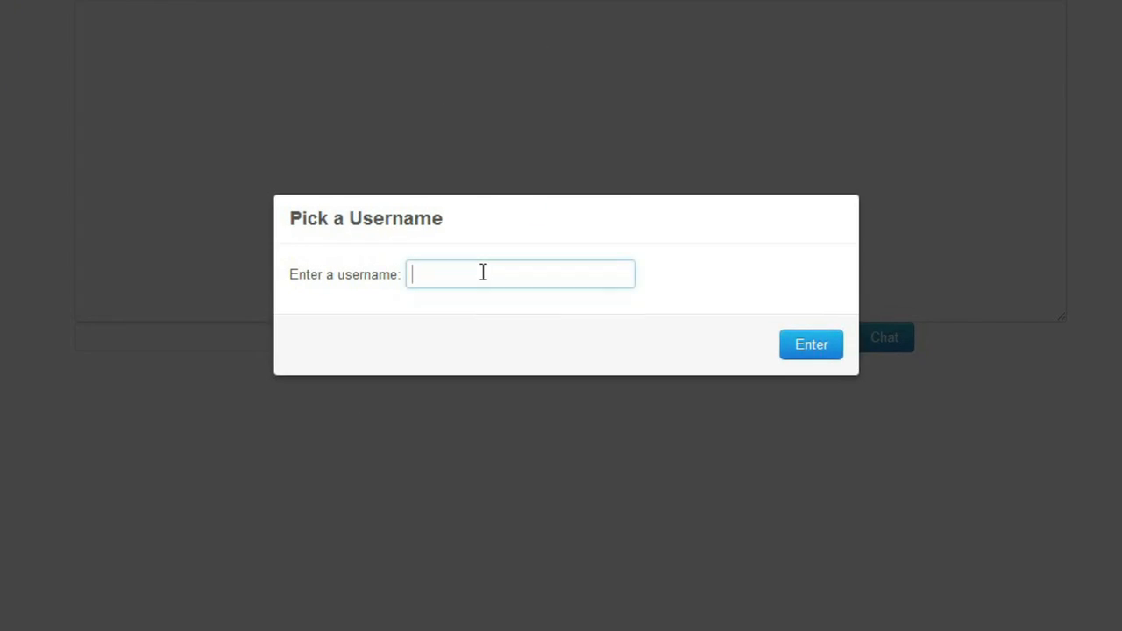
left_click(810, 344)
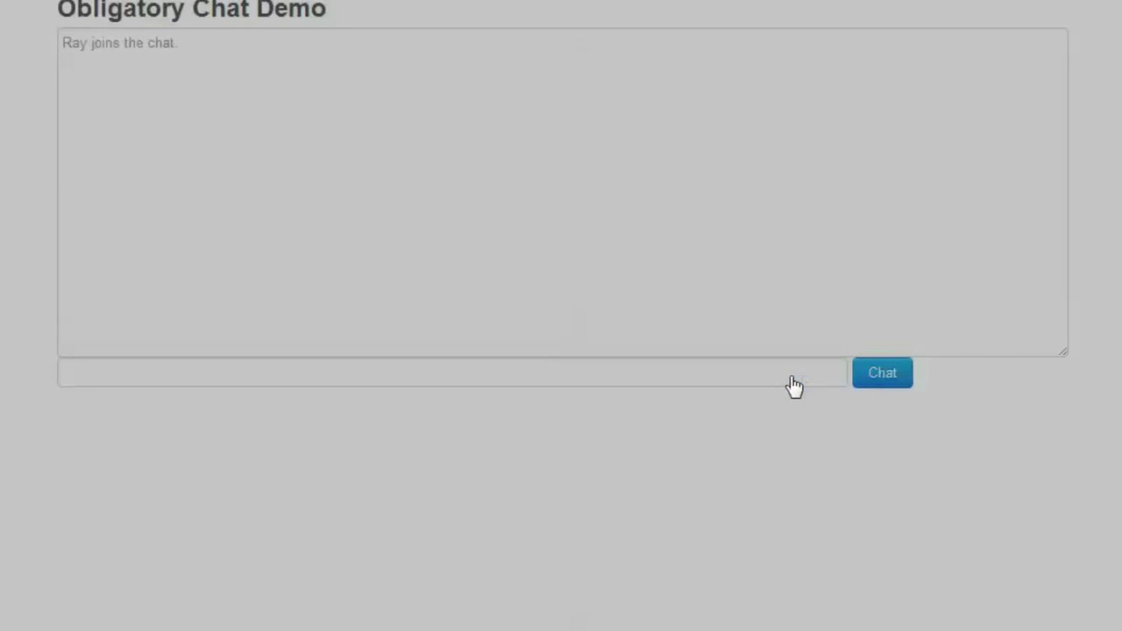
type("h")
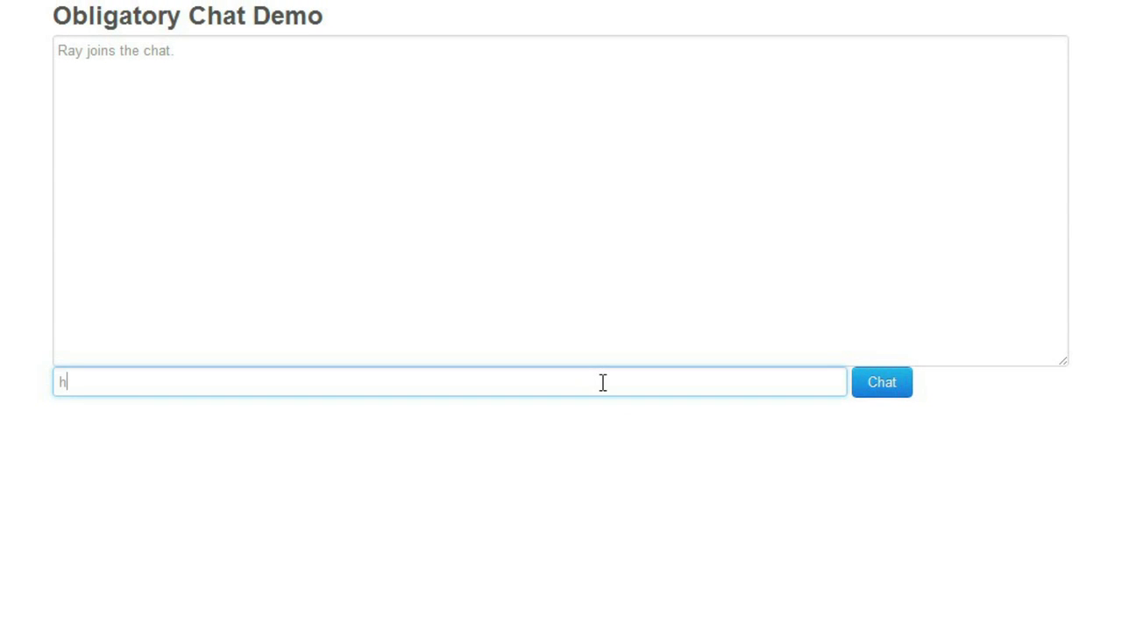
type("ello world")
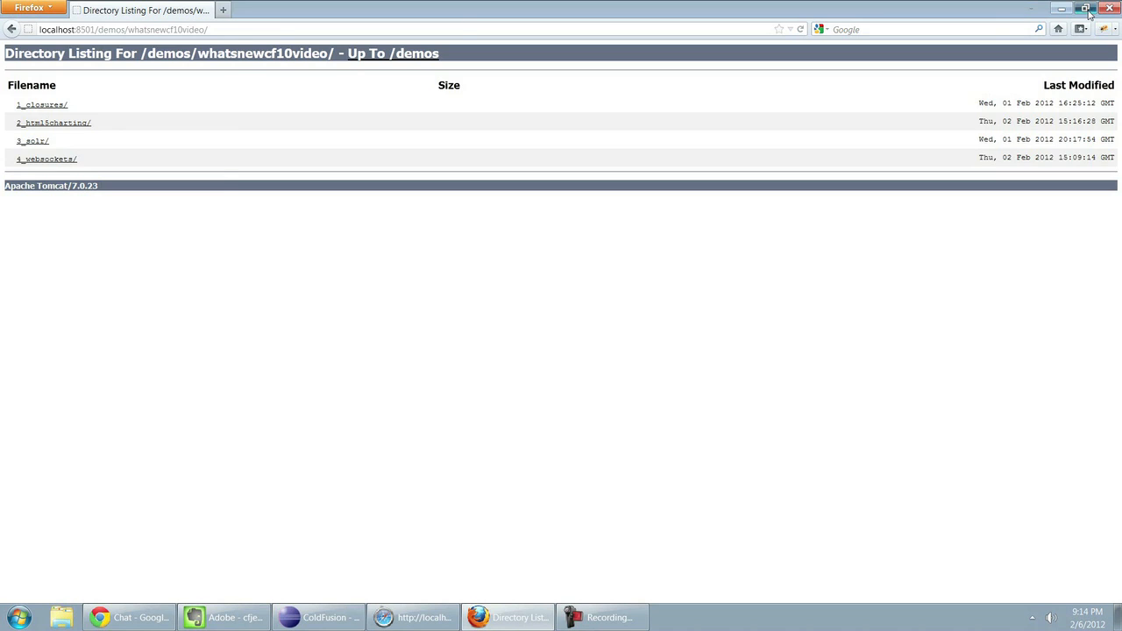
- Restore down the Firefox window and open the 4_websockets/ listing
left_click(1083, 8)
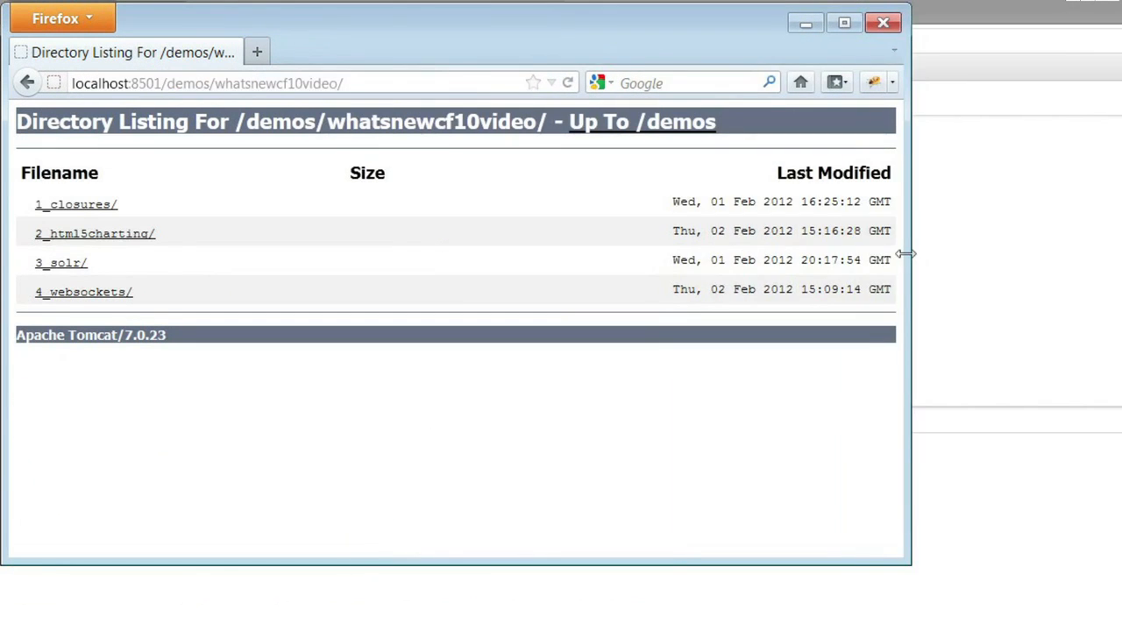
left_click(84, 291)
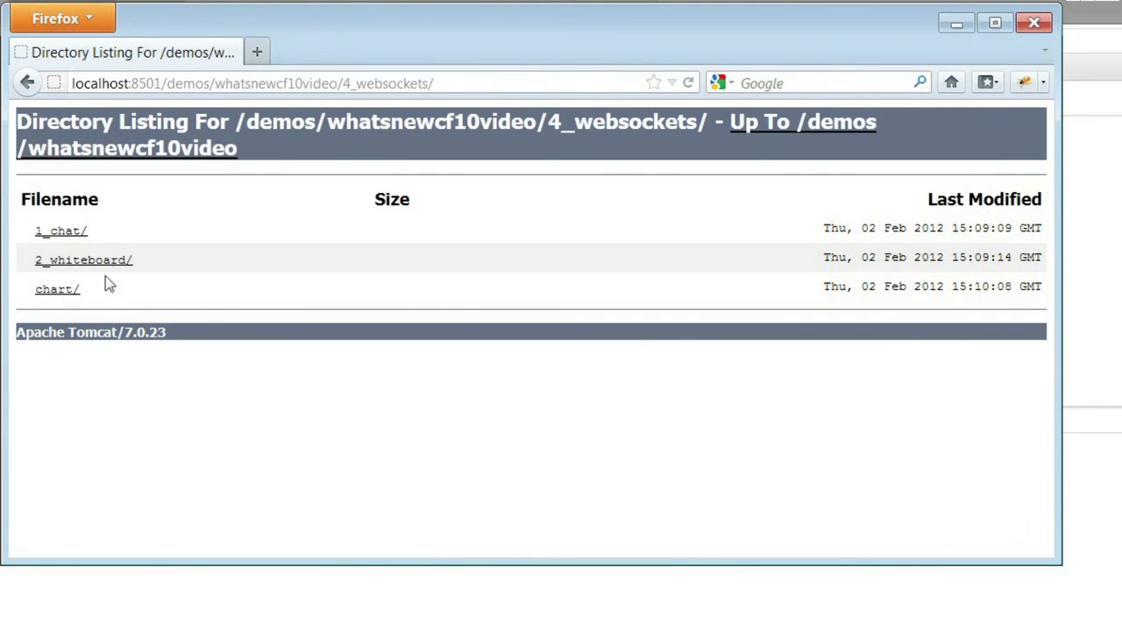
left_click(61, 230)
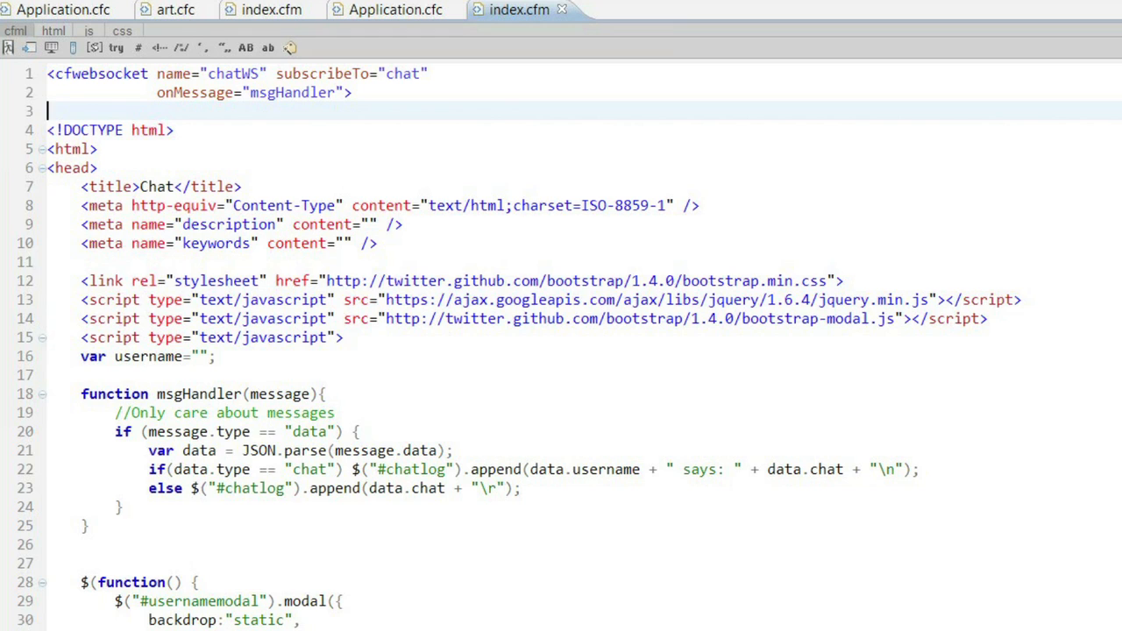
scroll("down", 3)
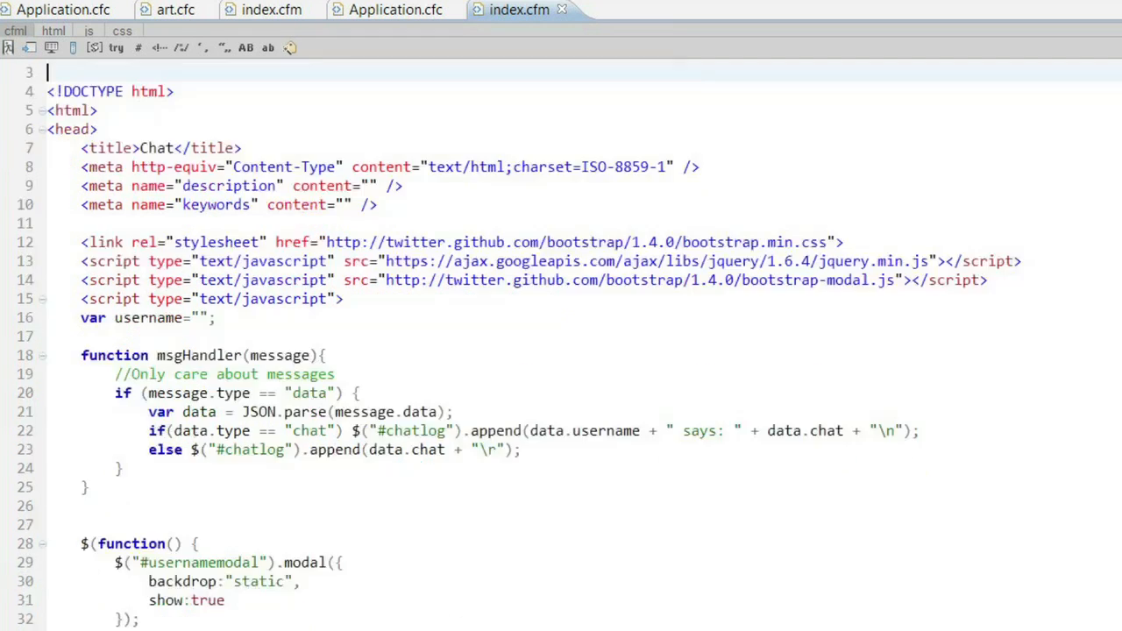
scroll("down", 3)
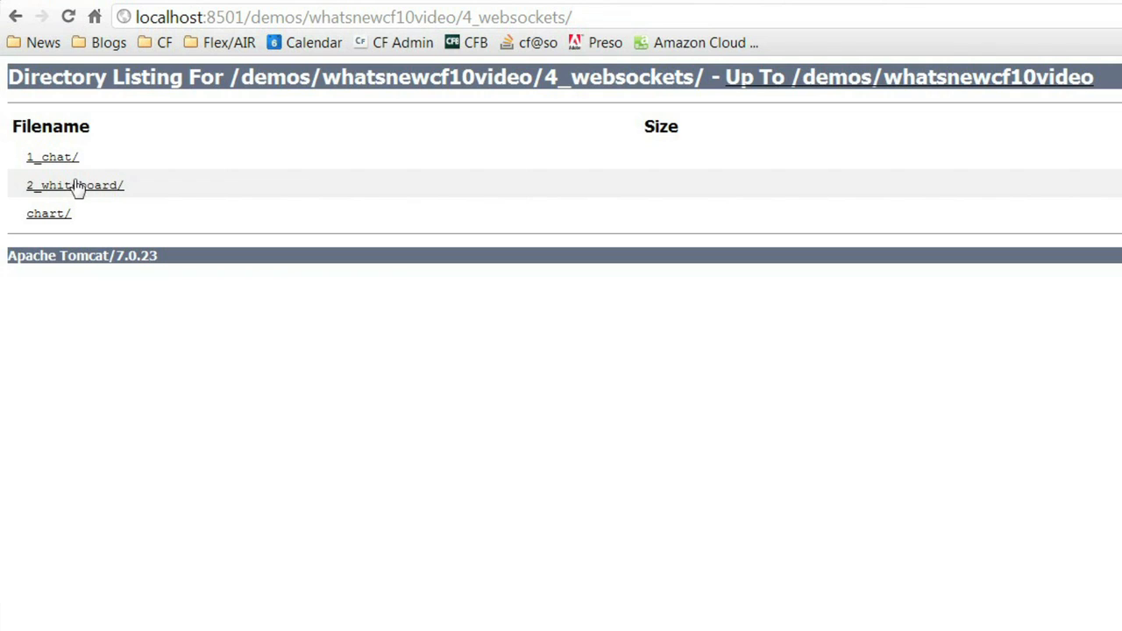
- Open 2_whiteboard/ in both Chrome and Firefox and draw on the canvas
left_click(74, 185)
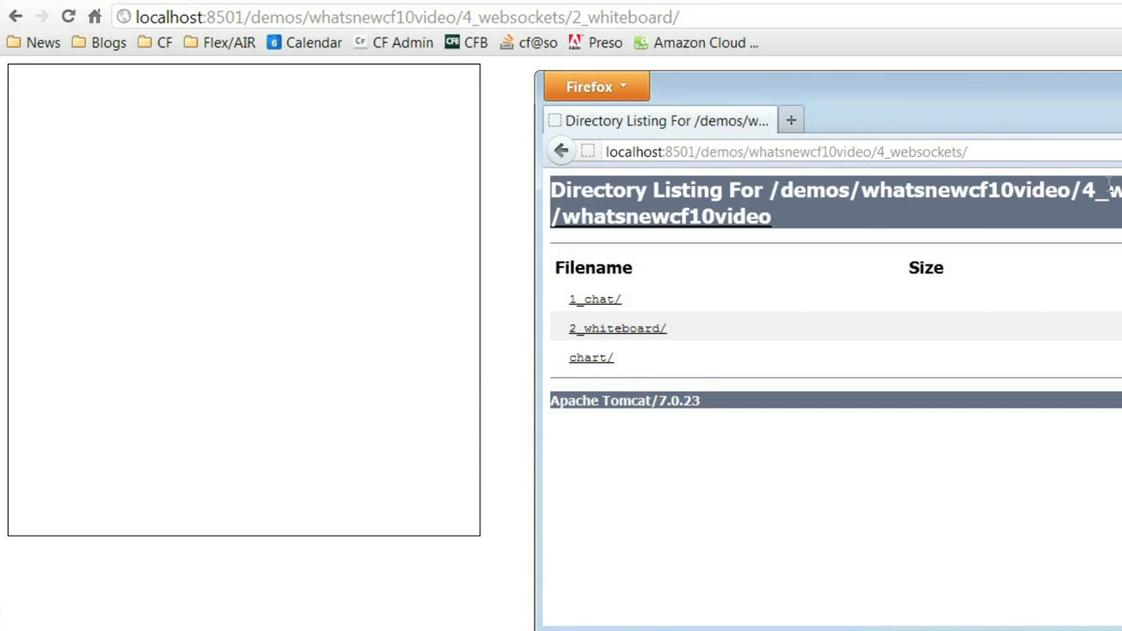
left_click(617, 328)
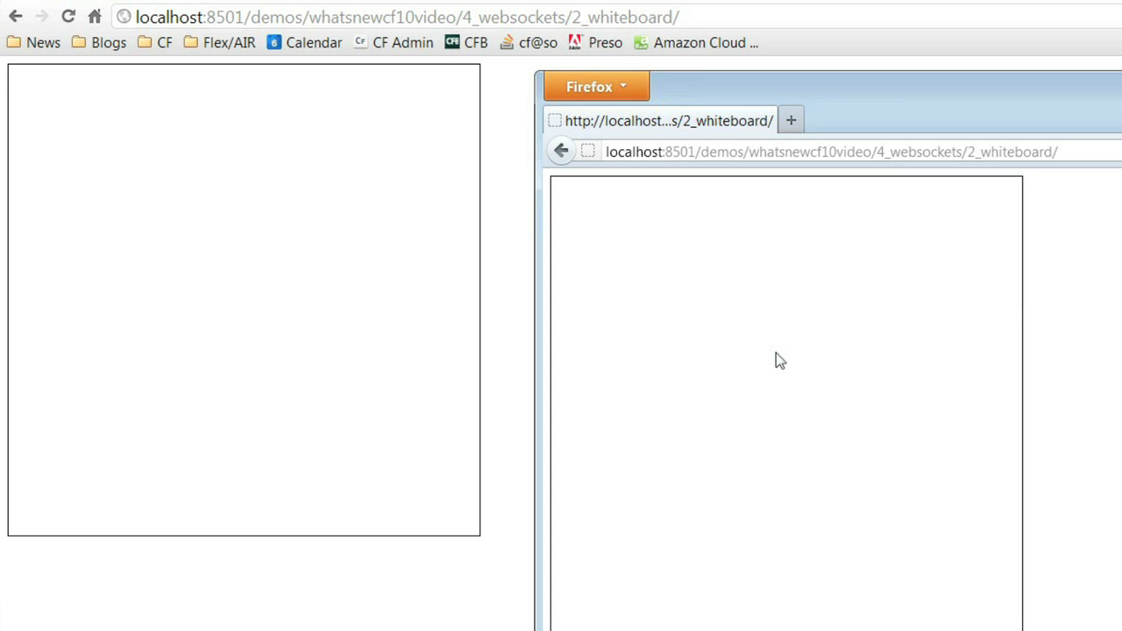
left_click_drag(954, 255, 865, 366)
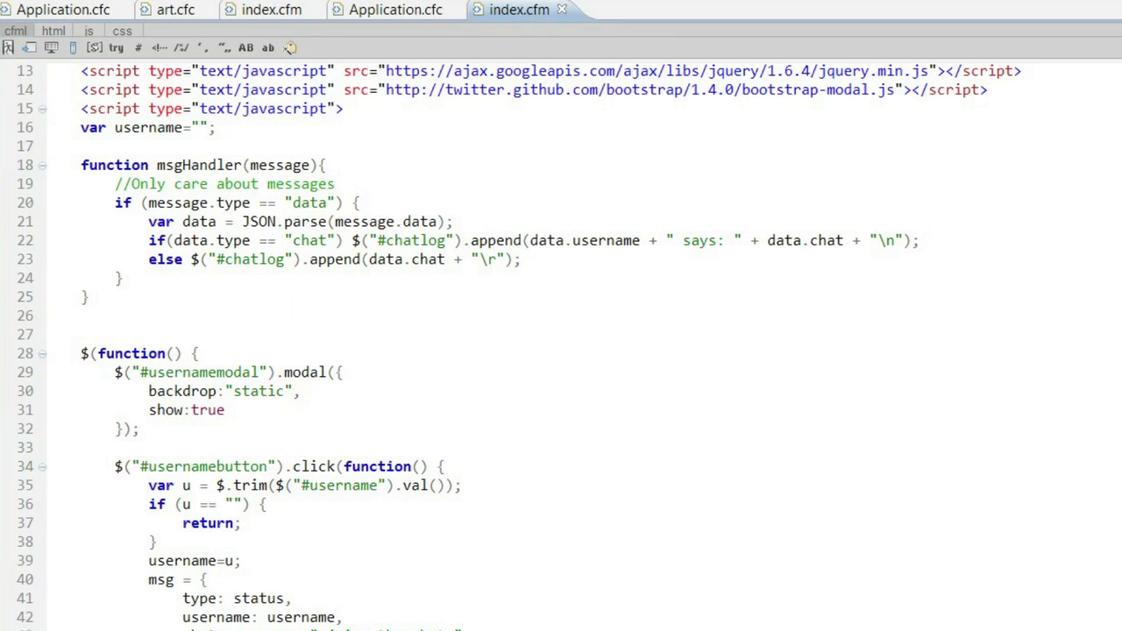
- Open chart/Application.cfc defining the vote channel with the chartws listener
left_click(643, 10)
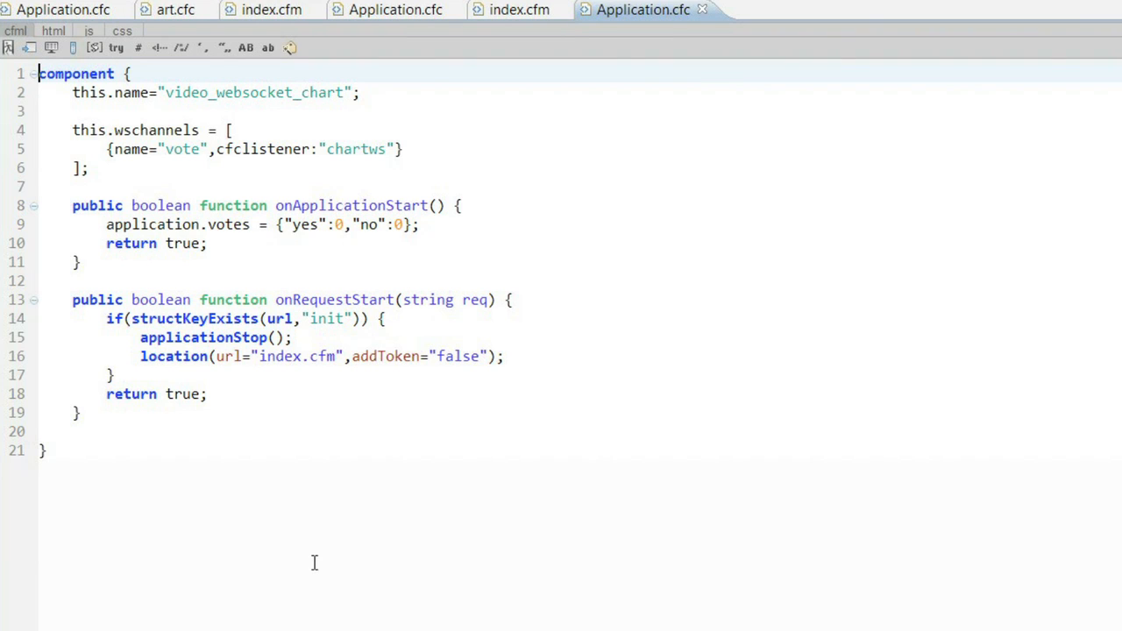
mouse_move(254, 553)
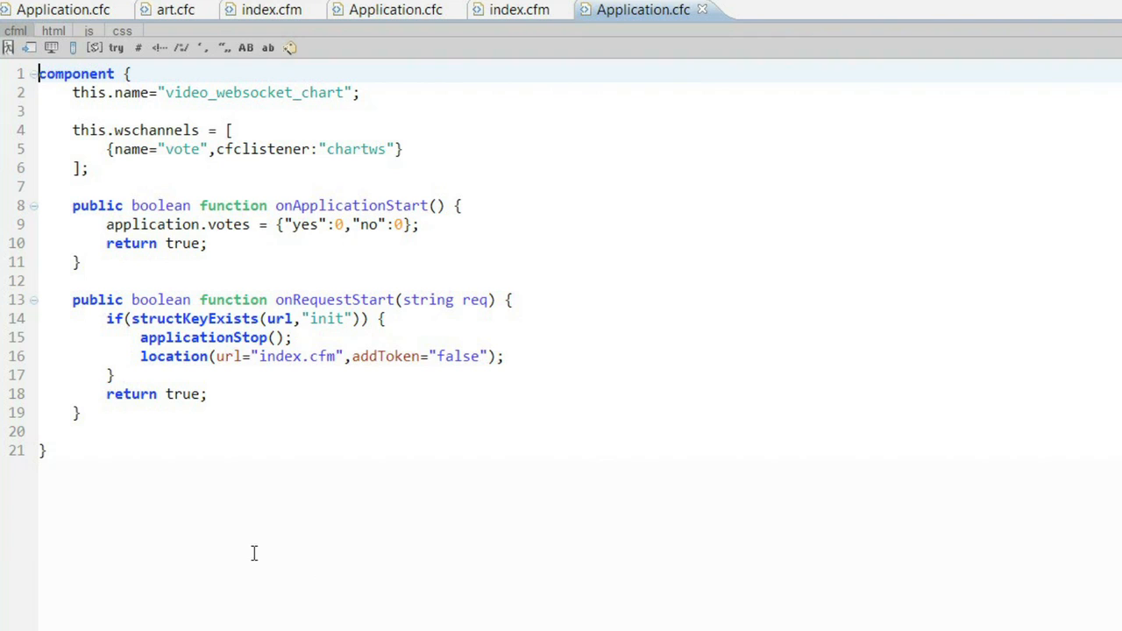